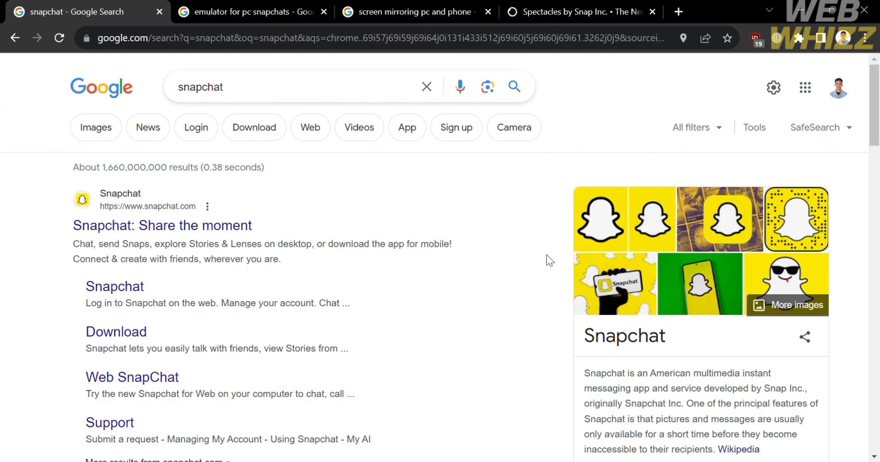
{"action": "mouse_move", "coordinate": [593, 218]}
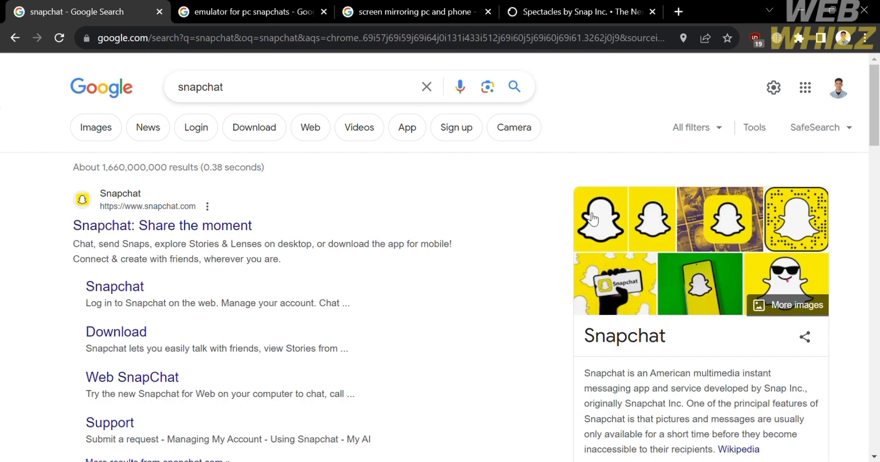
{"action": "mouse_move", "coordinate": [525, 317]}
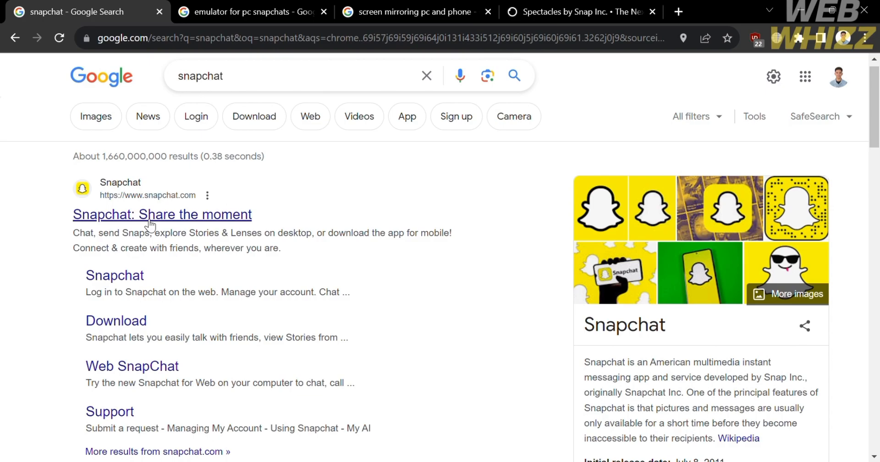
Open snapchat.com from the 'Snapchat: Share the moment' result and scroll through the homepage.
{"action": "left_click", "coordinate": [162, 214]}
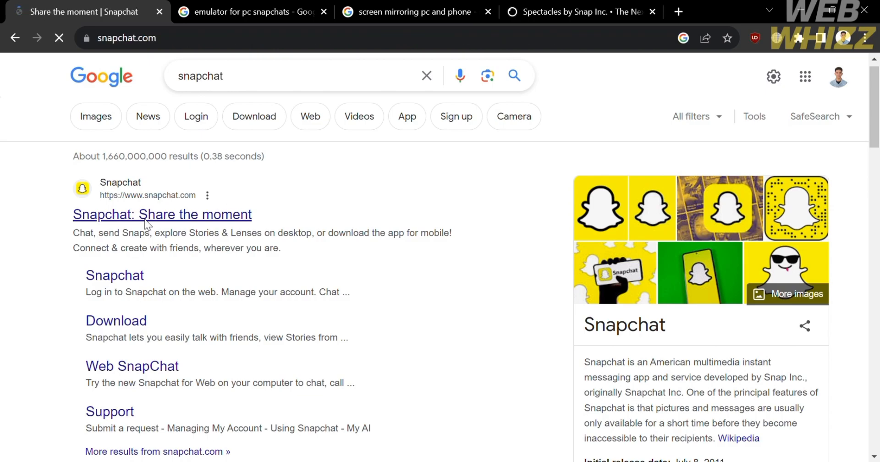
{"action": "left_click", "coordinate": [162, 214]}
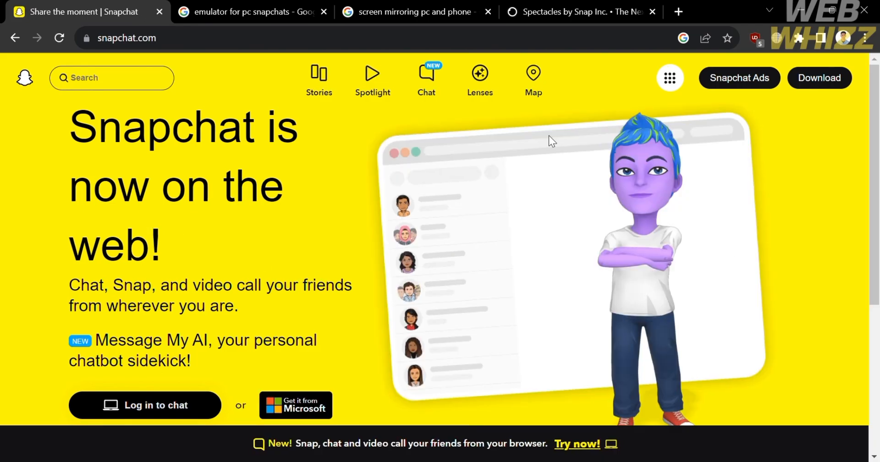
{"action": "mouse_move", "coordinate": [553, 235]}
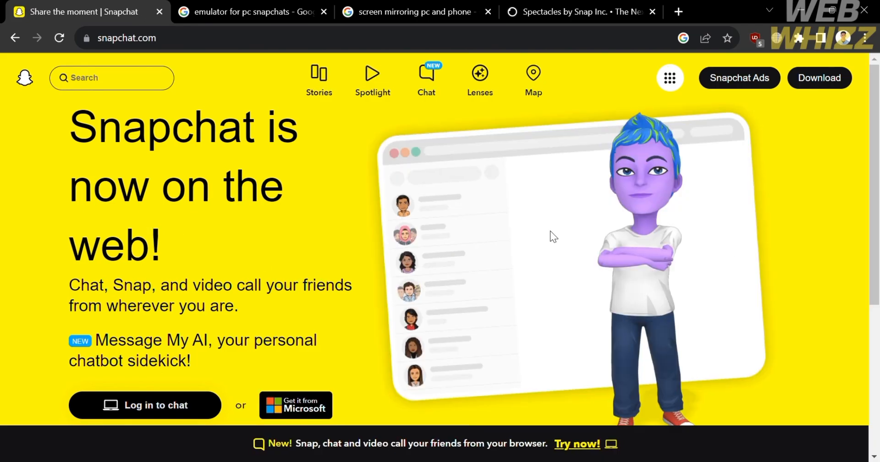
{"action": "scroll", "scroll_direction": "down", "scroll_amount": 3}
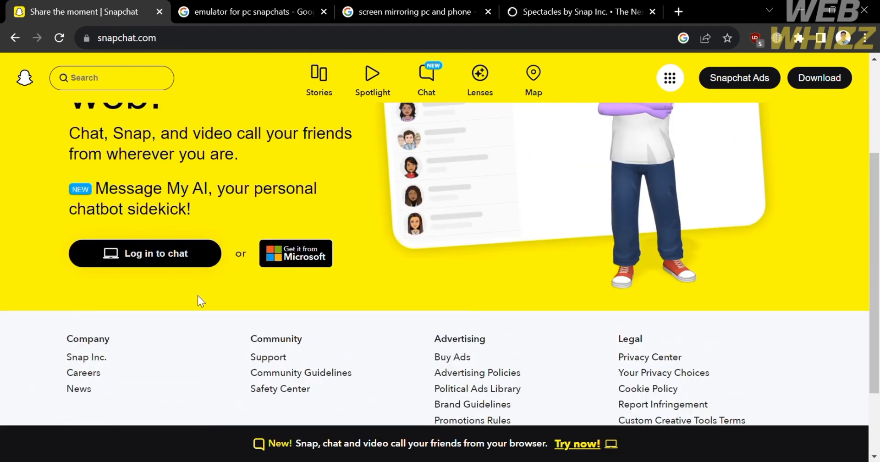
{"action": "scroll", "scroll_direction": "up", "scroll_amount": 3}
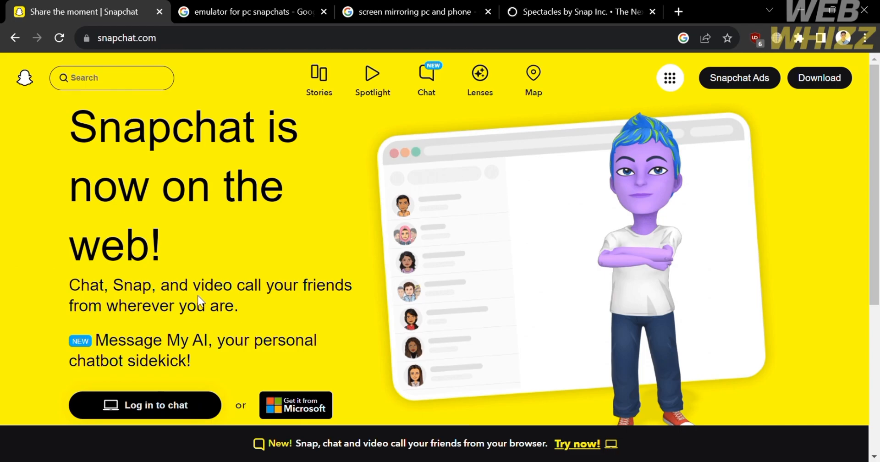
{"action": "mouse_move", "coordinate": [346, 94]}
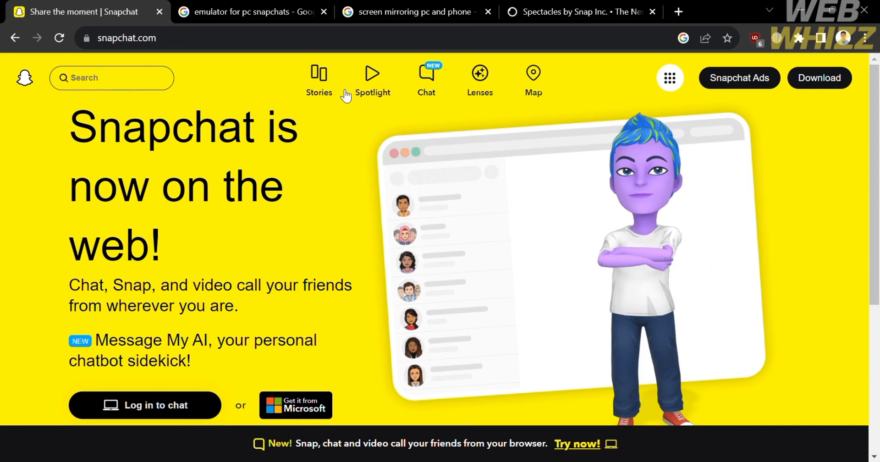
{"action": "mouse_move", "coordinate": [426, 78]}
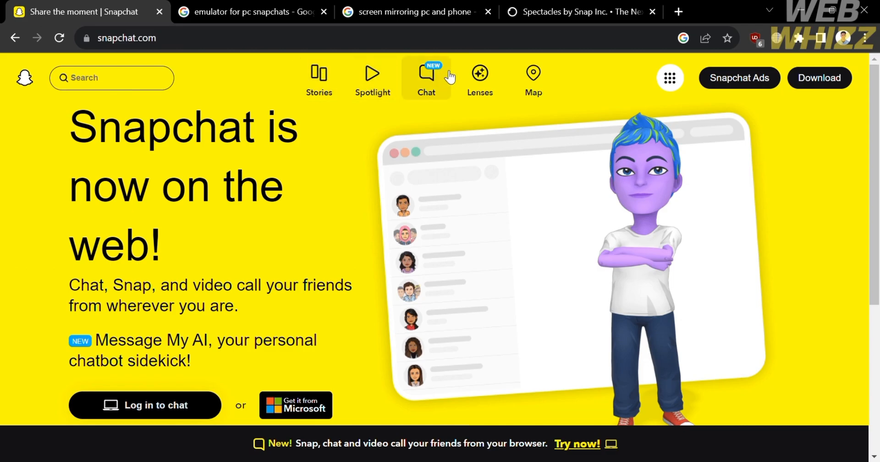
{"action": "mouse_move", "coordinate": [532, 78]}
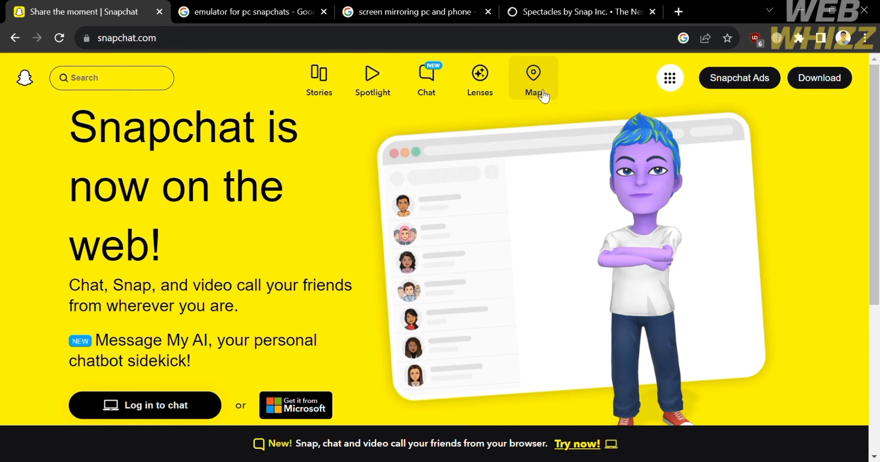
{"action": "mouse_move", "coordinate": [410, 143]}
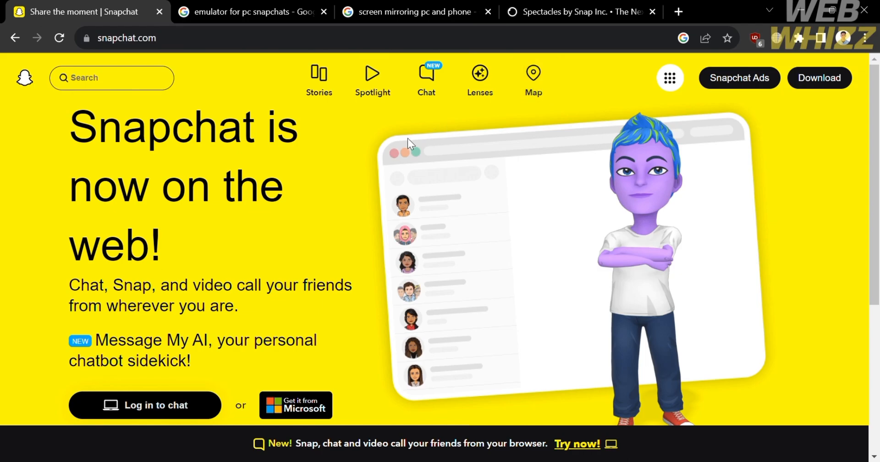
{"action": "mouse_move", "coordinate": [305, 344]}
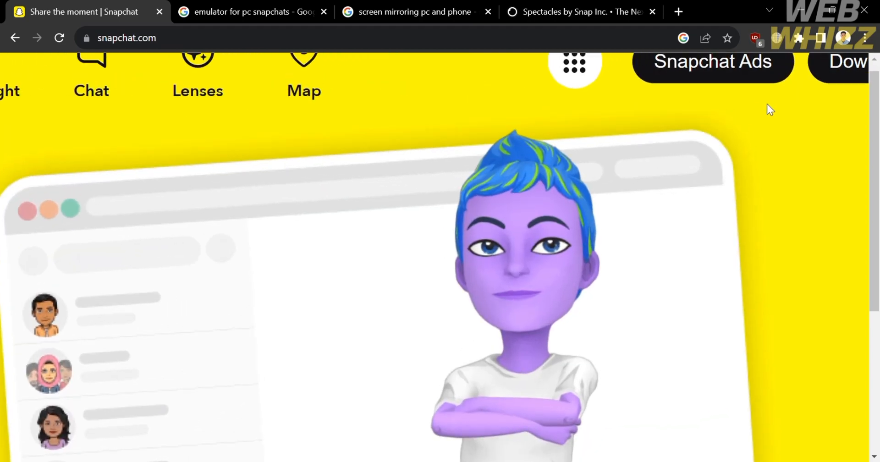
{"action": "scroll", "scroll_direction": "up", "scroll_amount": 3}
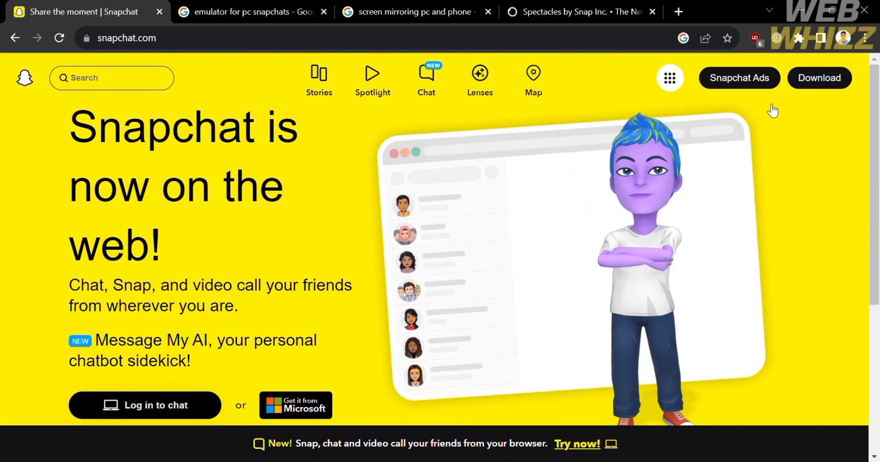
Open the Download page and scroll through its iOS, Android and Desktop sections.
{"action": "left_click", "coordinate": [819, 78]}
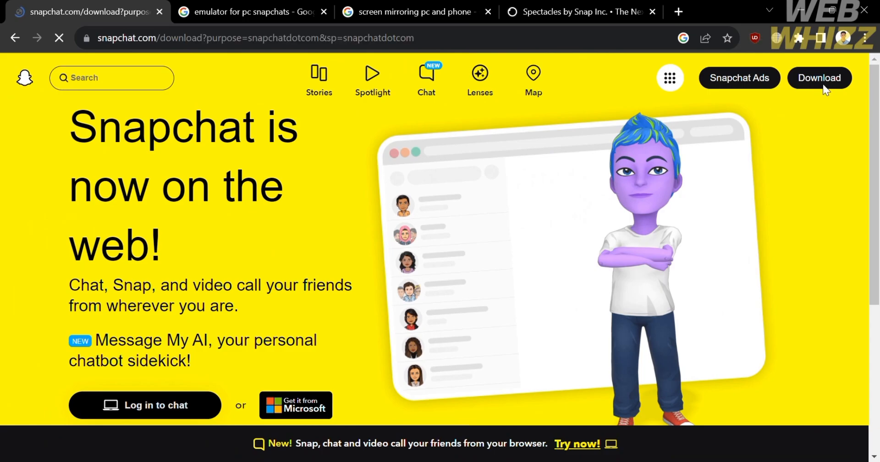
{"action": "left_click", "coordinate": [820, 77]}
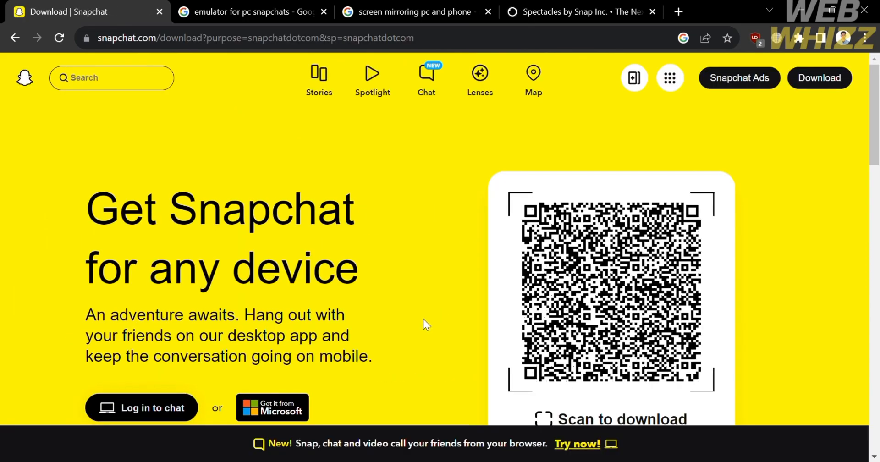
{"action": "scroll", "scroll_direction": "down", "scroll_amount": 3}
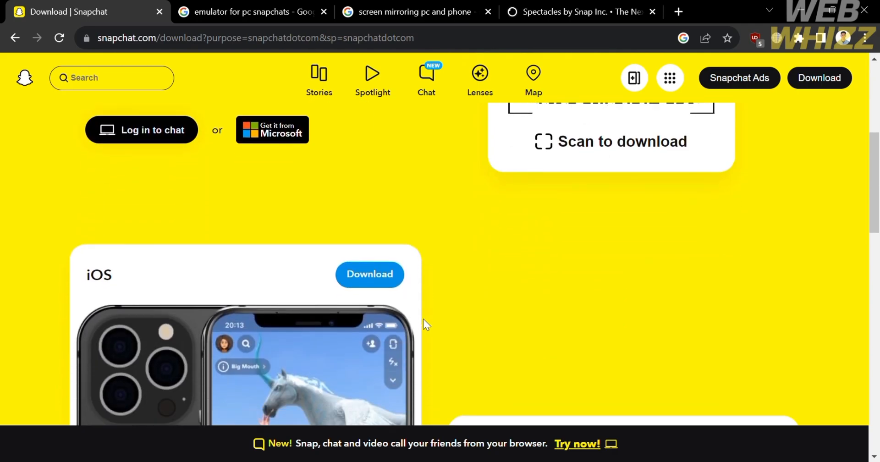
{"action": "scroll", "scroll_direction": "up", "scroll_amount": 3}
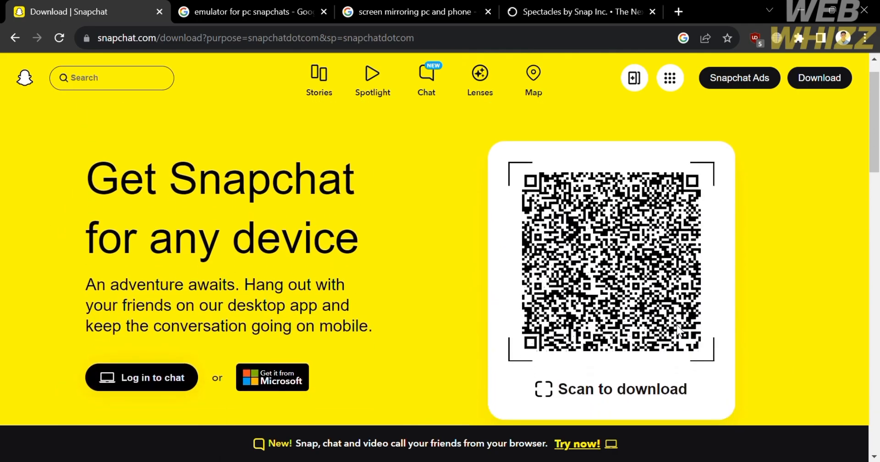
{"action": "scroll", "scroll_direction": "down", "scroll_amount": 3}
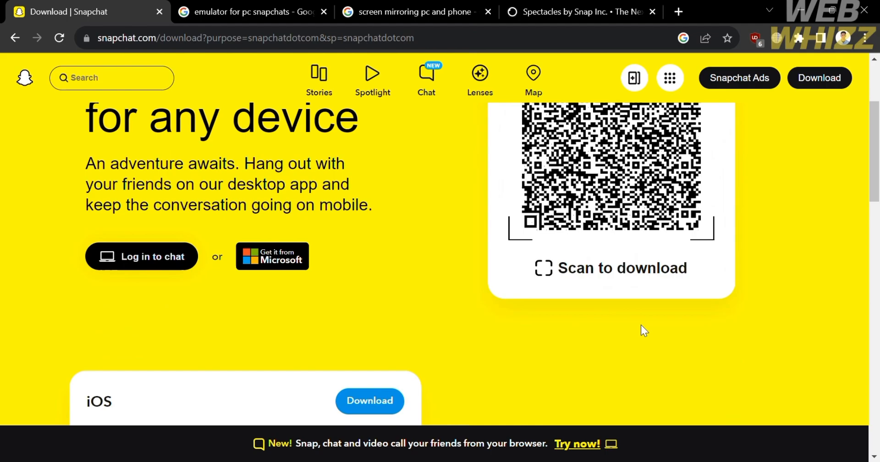
{"action": "scroll", "scroll_direction": "down", "scroll_amount": 3}
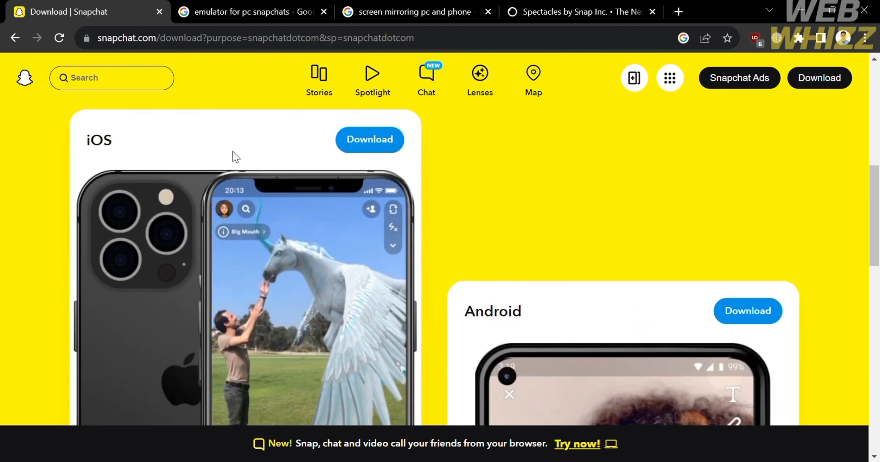
{"action": "scroll", "scroll_direction": "down", "scroll_amount": 3}
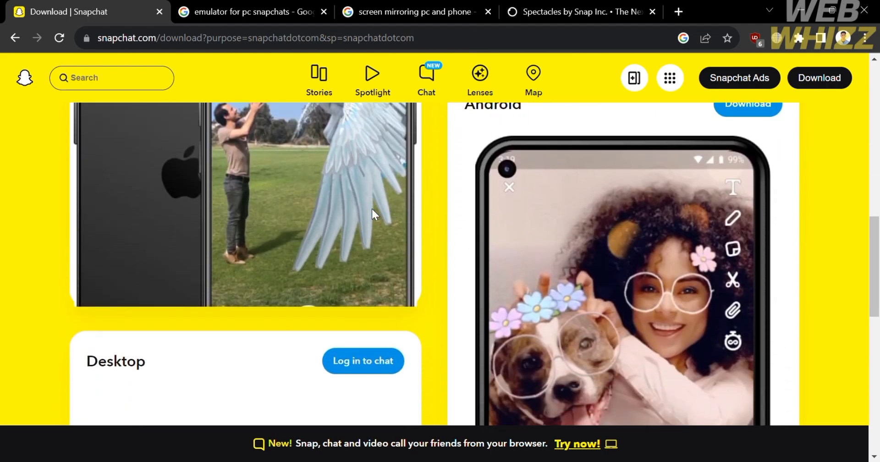
{"action": "scroll", "scroll_direction": "down", "scroll_amount": 3}
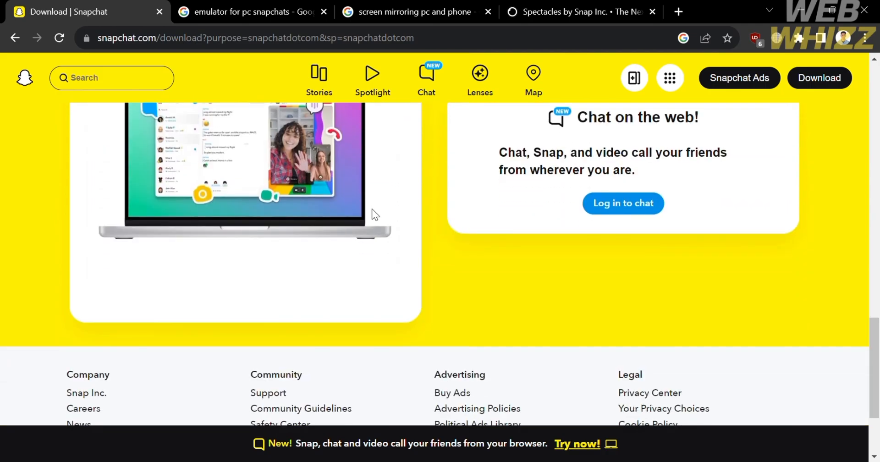
{"action": "scroll", "scroll_direction": "up", "scroll_amount": 3}
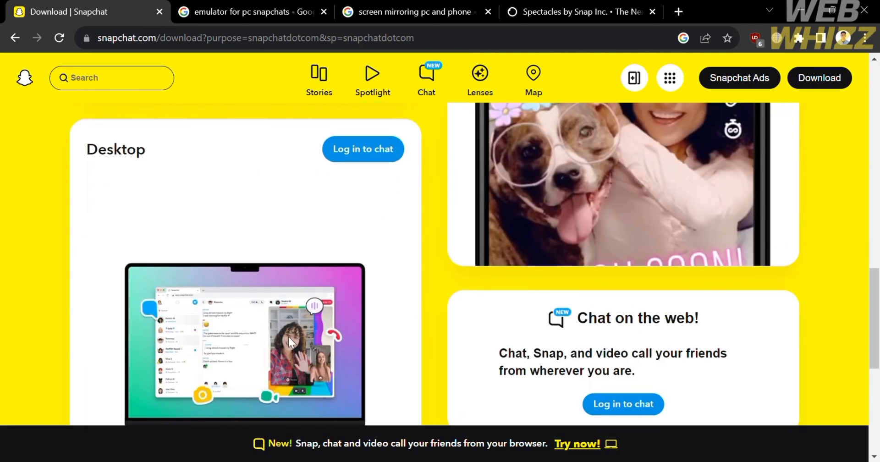
{"action": "scroll", "scroll_direction": "up", "scroll_amount": 3}
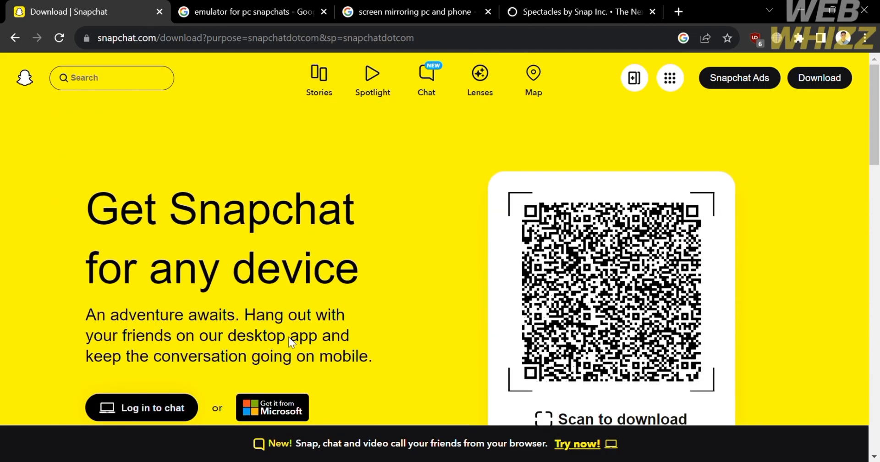
{"action": "scroll", "scroll_direction": "down", "scroll_amount": 3}
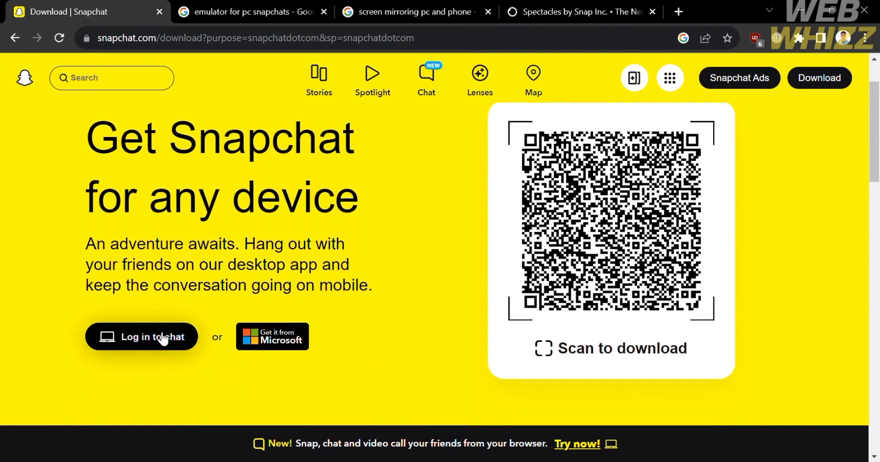
Start logging in to chat on the web and enter the account username.
{"action": "left_click", "coordinate": [141, 337]}
{"action": "type", "text": "As"}
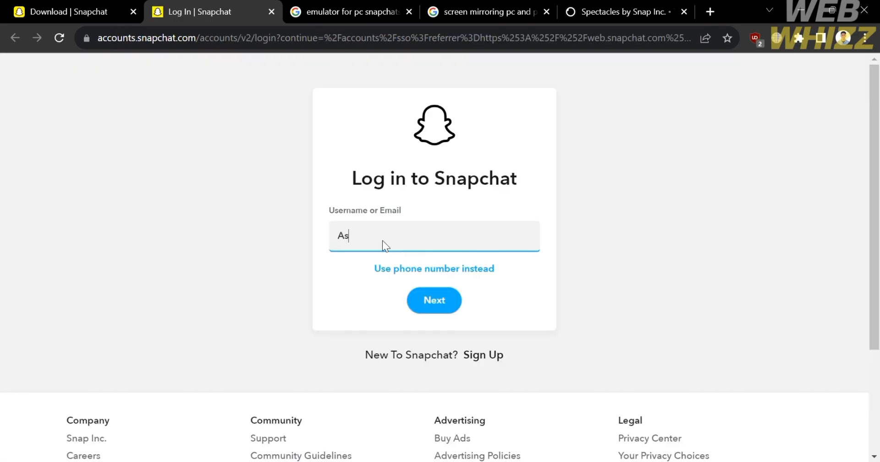
{"action": "type", "text": "markevi"}
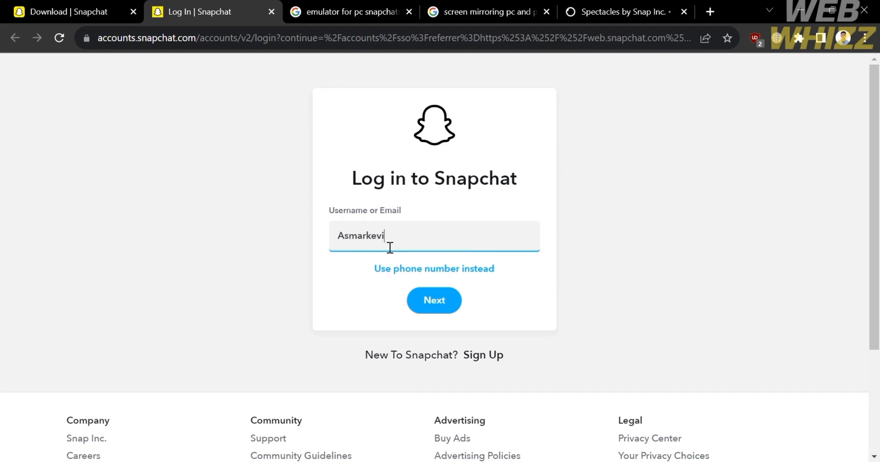
{"action": "type", "text": "n_"}
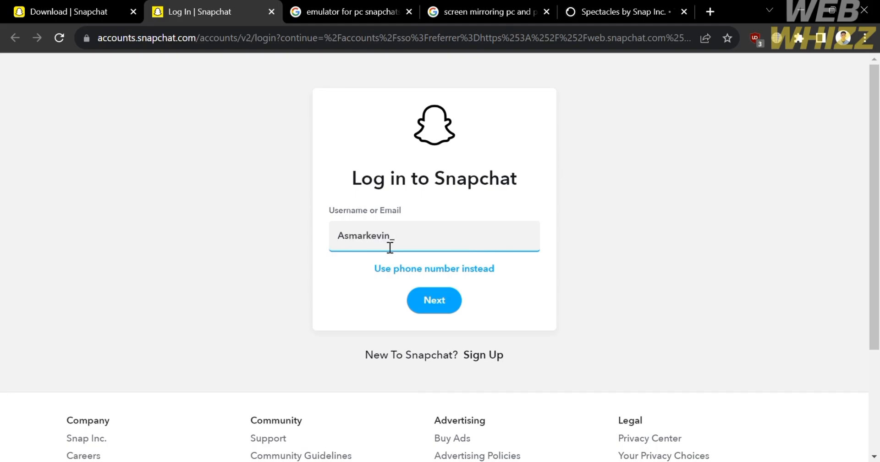
{"action": "type", "text": "-"}
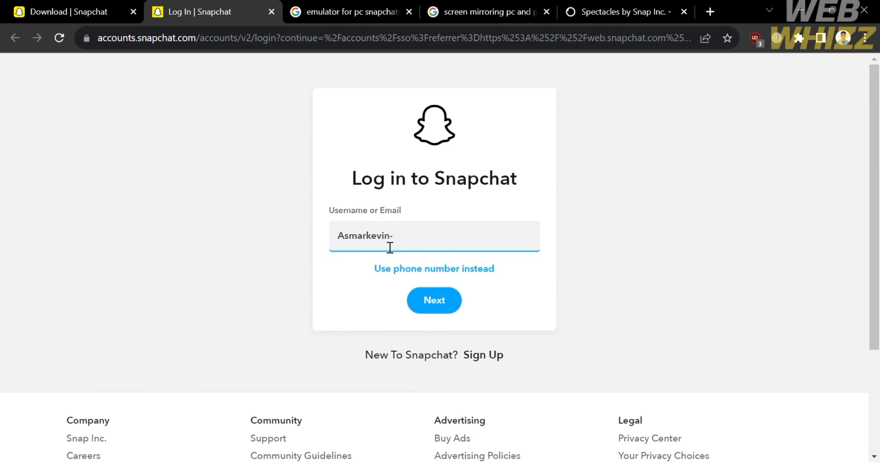
{"action": "type", "text": "0"}
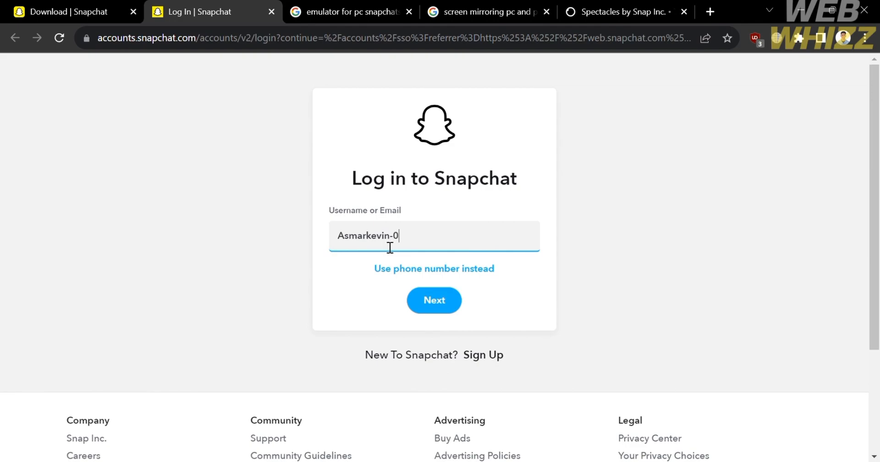
{"action": "key", "text": "Backspace"}
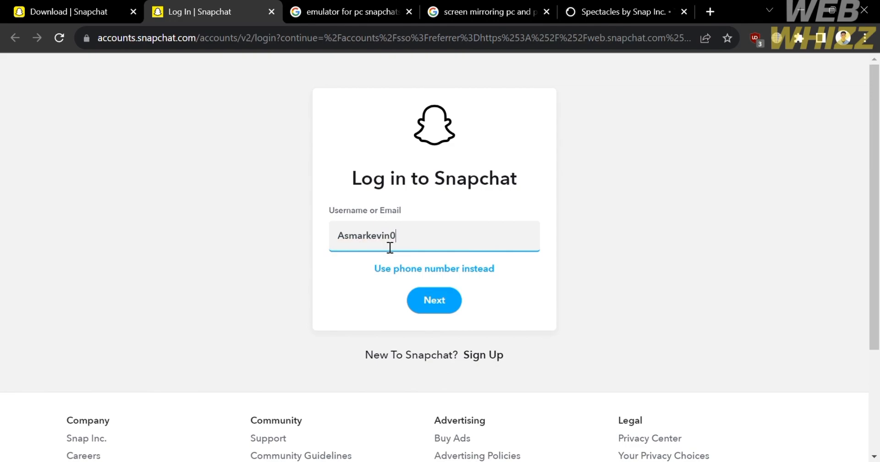
{"action": "type", "text": "_0"}
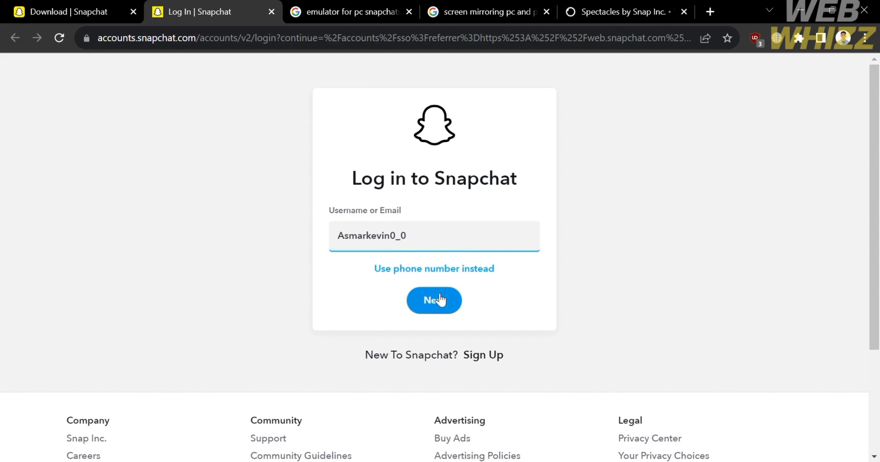
Submit the username and password to log in to web.snapchat.com.
{"action": "left_click", "coordinate": [434, 301]}
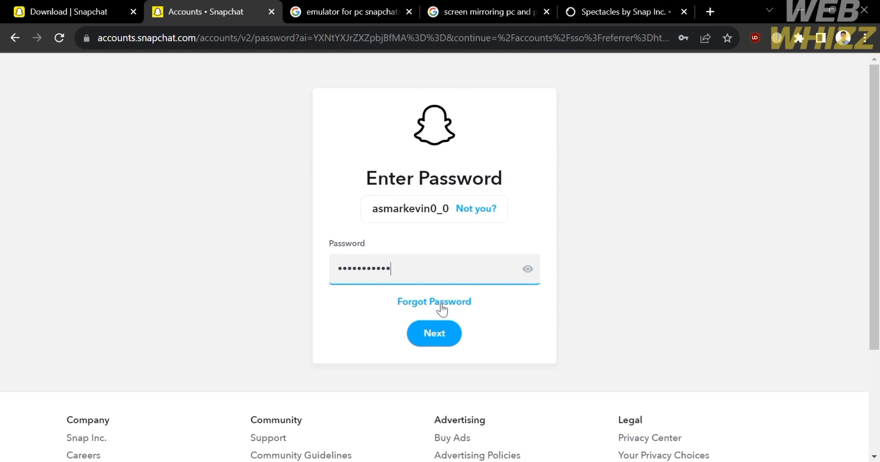
{"action": "left_click", "coordinate": [434, 333]}
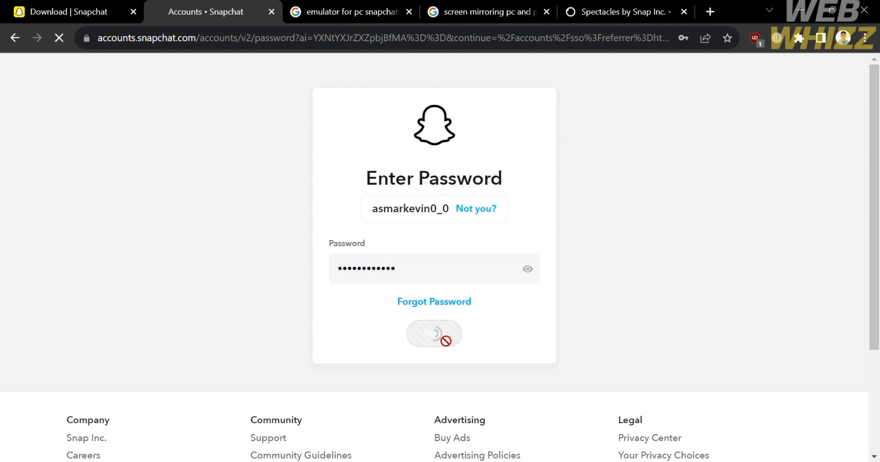
{"action": "left_click", "coordinate": [435, 333]}
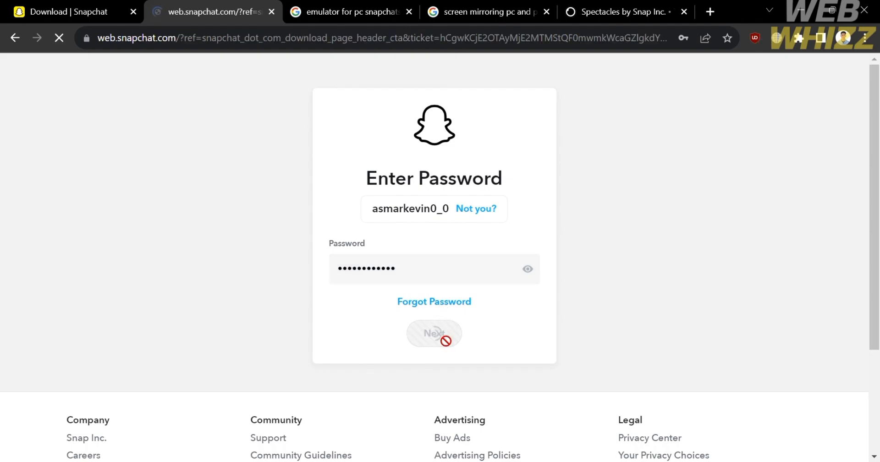
{"action": "left_click", "coordinate": [434, 333]}
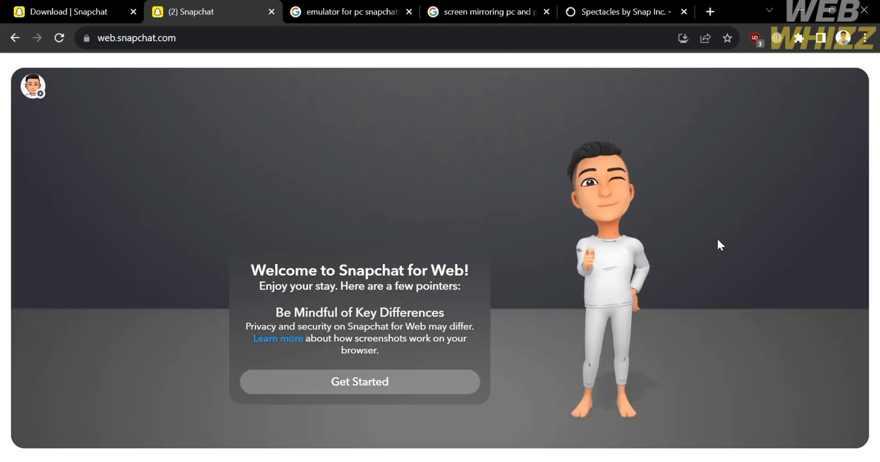
{"action": "mouse_move", "coordinate": [515, 392]}
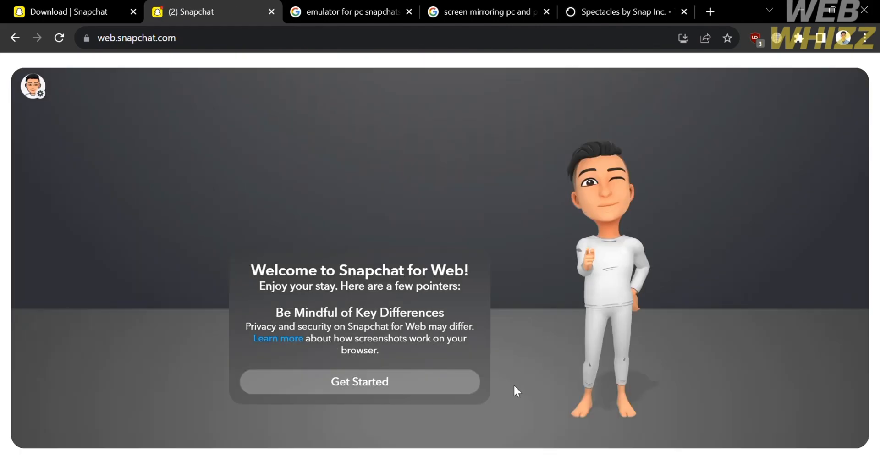
{"action": "mouse_move", "coordinate": [398, 391]}
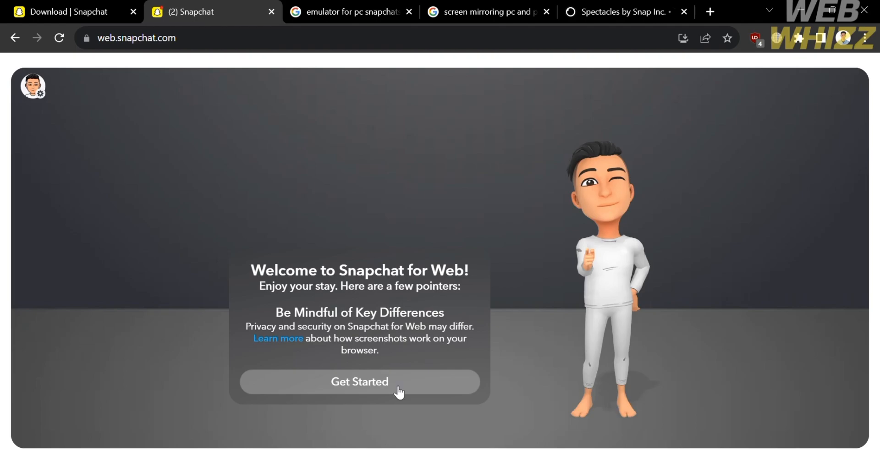
Dismiss the welcome notes, allow browser notifications, and capture a Snap with the webcam.
{"action": "left_click", "coordinate": [359, 382]}
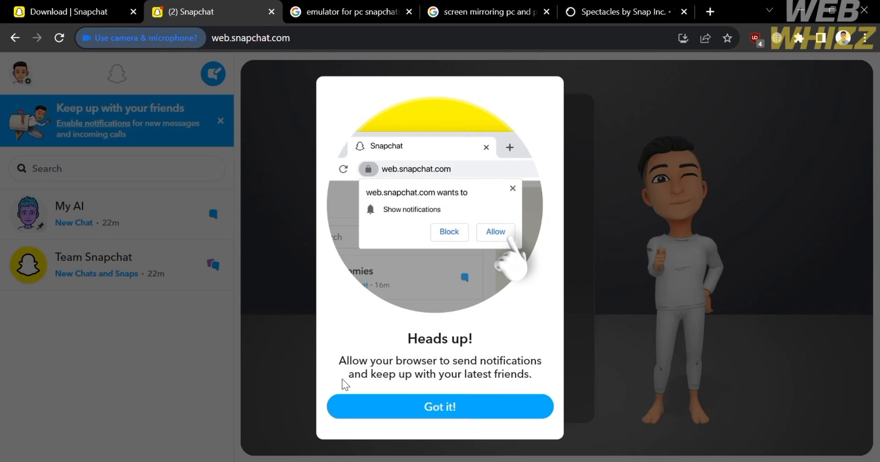
{"action": "mouse_move", "coordinate": [464, 226]}
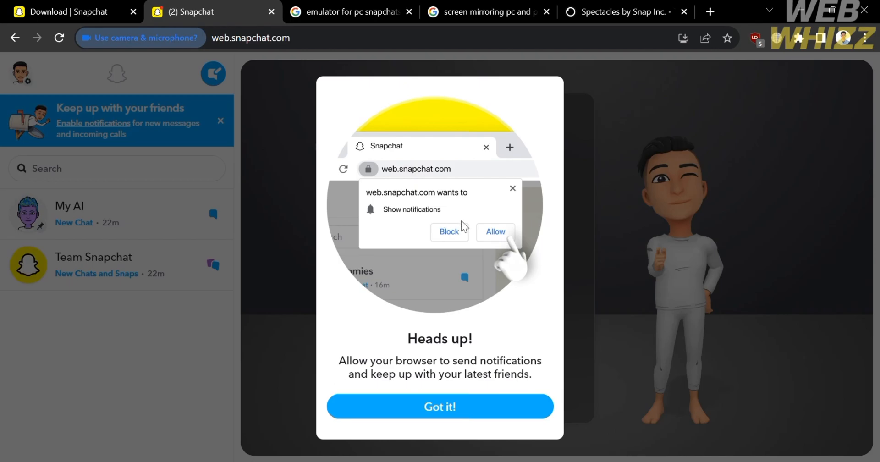
{"action": "mouse_move", "coordinate": [224, 141]}
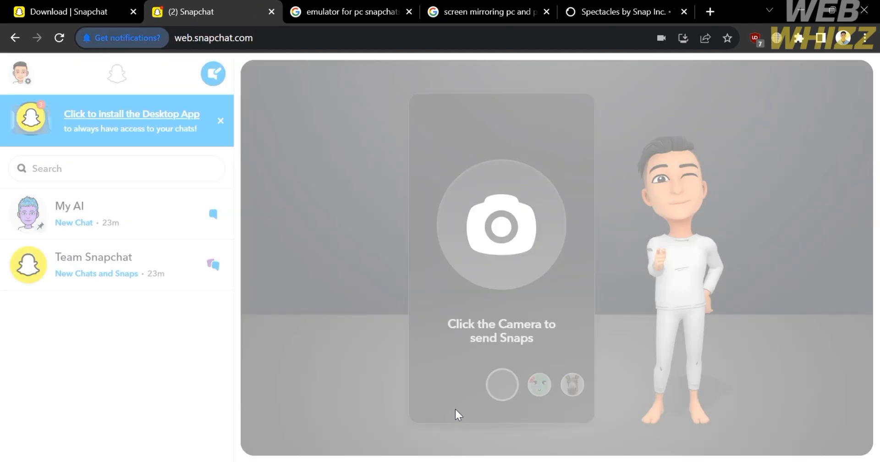
{"action": "left_click", "coordinate": [120, 37]}
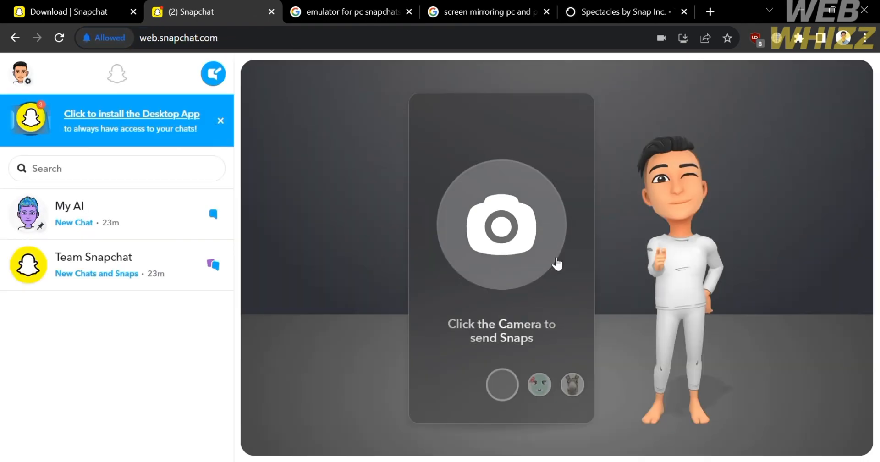
{"action": "left_click", "coordinate": [500, 226]}
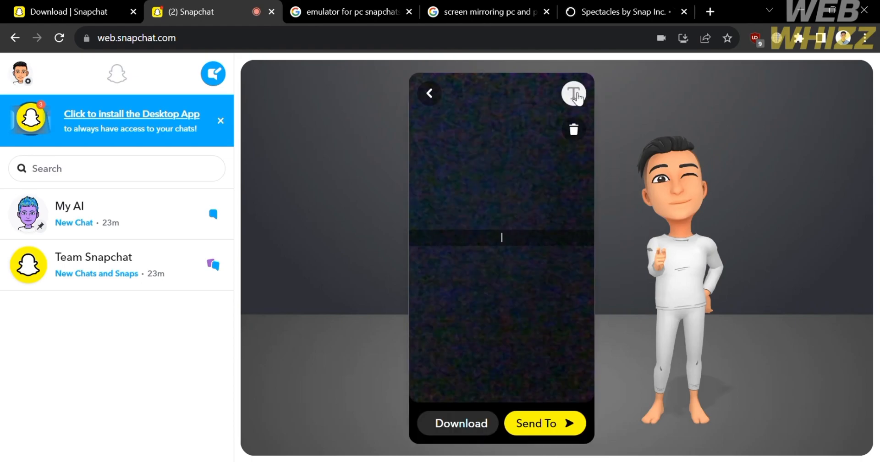
Caption the Snap 'Snap', view the Send To recipients, then go back without sending.
{"action": "type", "text": "bbde"}
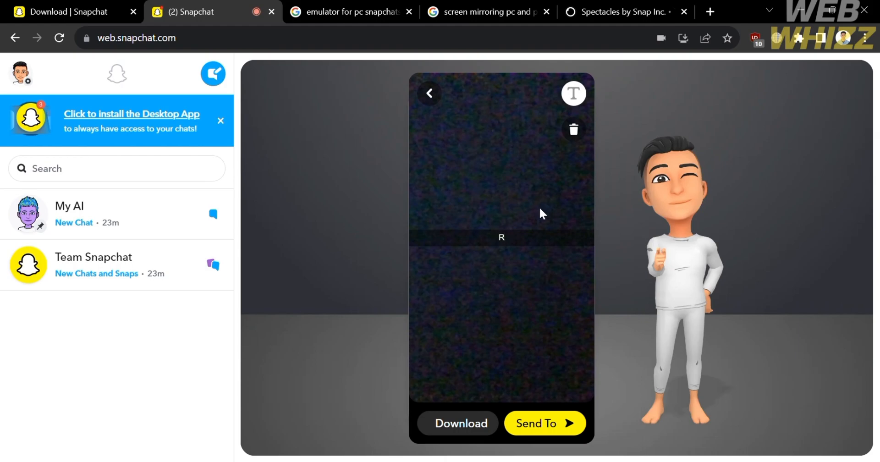
{"action": "type", "text": "Snap"}
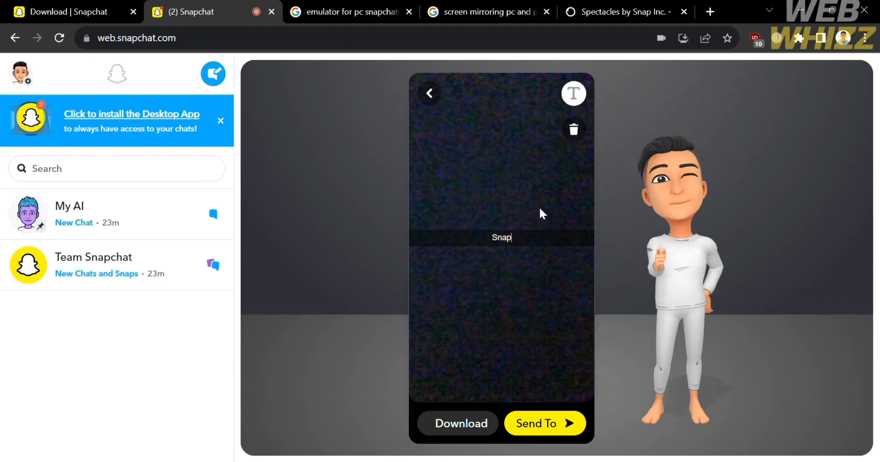
{"action": "mouse_move", "coordinate": [534, 406]}
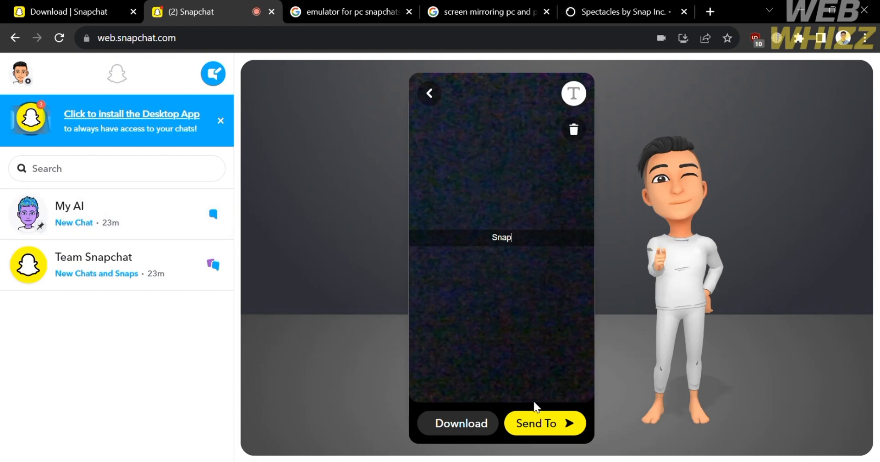
{"action": "left_click", "coordinate": [543, 424]}
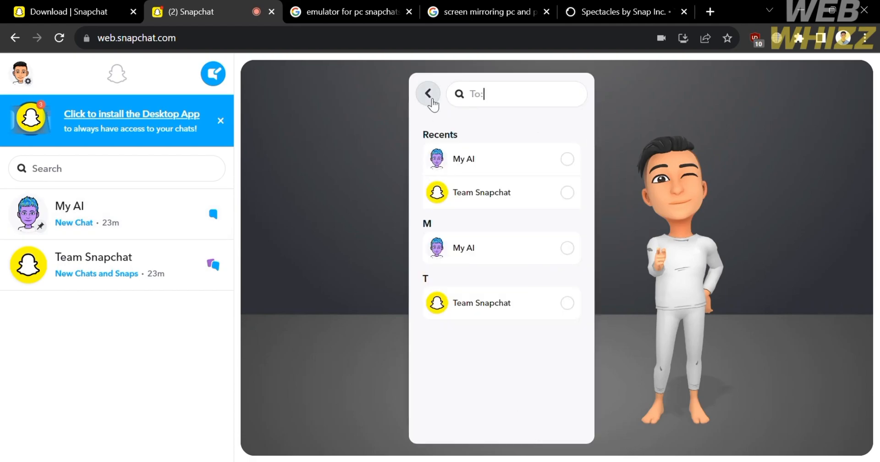
{"action": "left_click", "coordinate": [428, 93]}
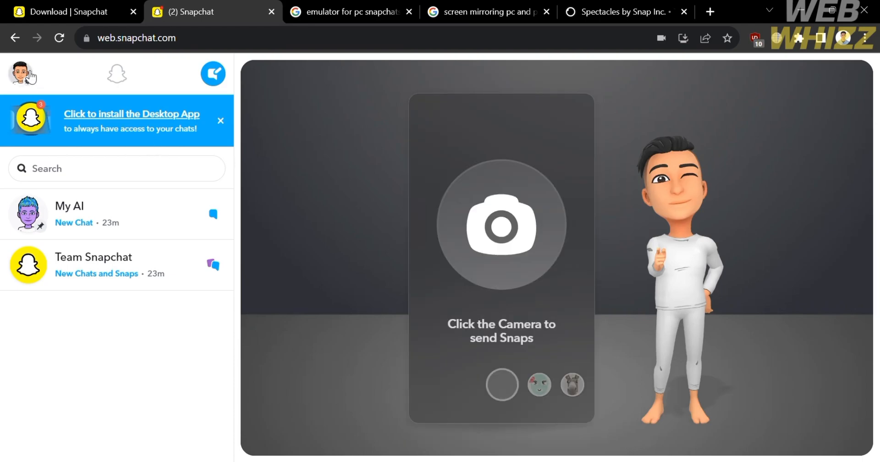
Open the Bitmoji profile menu listing theme, notifications, help and log out options.
{"action": "left_click", "coordinate": [21, 73]}
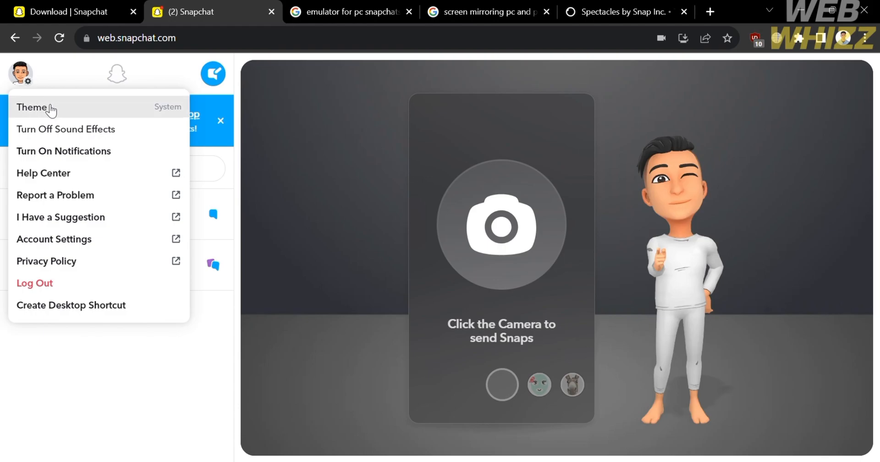
{"action": "mouse_move", "coordinate": [83, 150]}
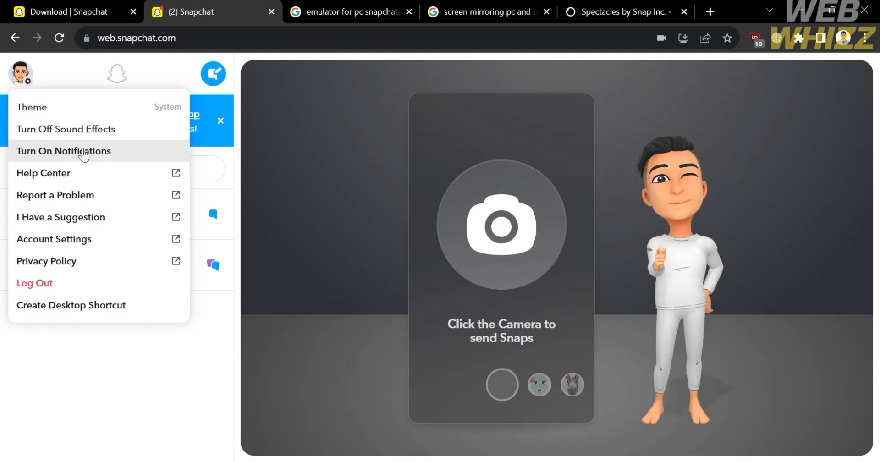
{"action": "mouse_move", "coordinate": [120, 195]}
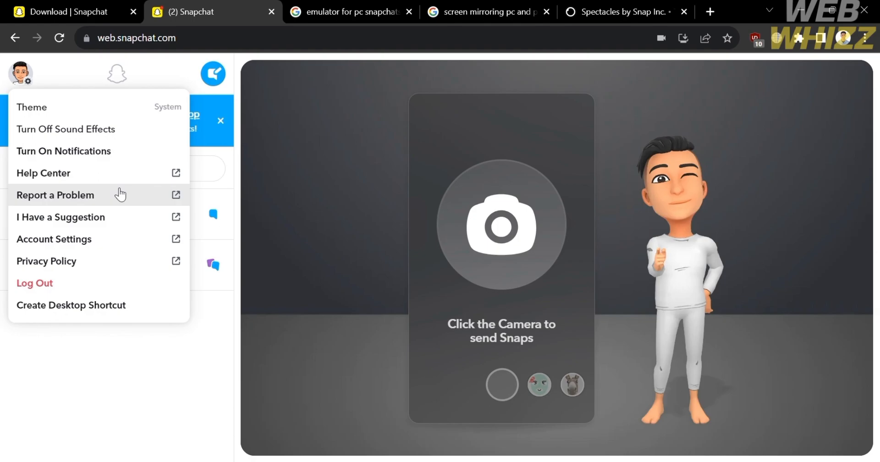
{"action": "mouse_move", "coordinate": [122, 179]}
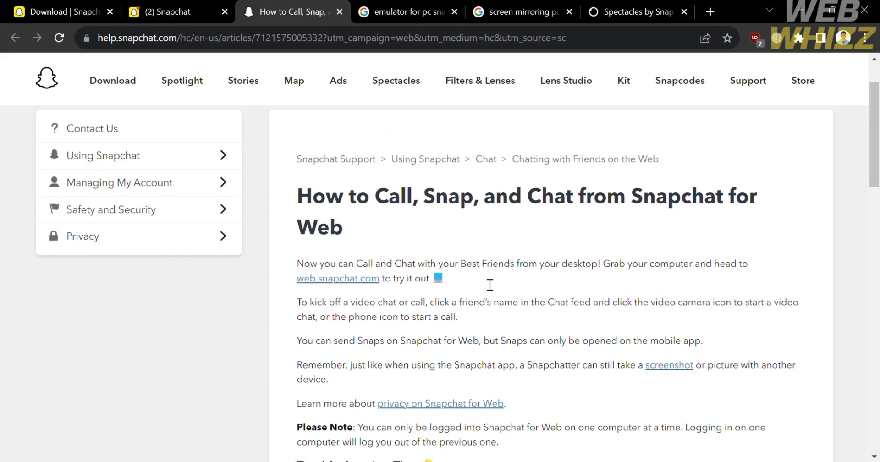
Scroll the Snapchat for Web calling guide and open 'How do screenshots work on Snapchat for Web?'.
{"action": "scroll", "scroll_direction": "down", "scroll_amount": 3}
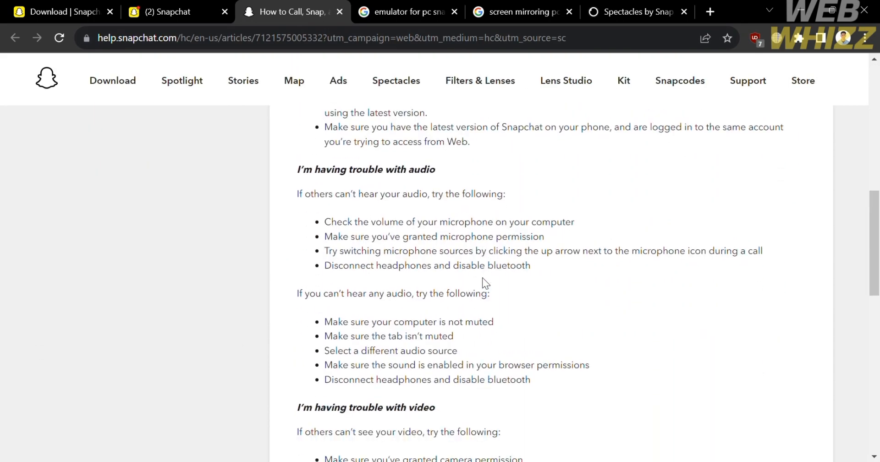
{"action": "scroll", "scroll_direction": "down", "scroll_amount": 3}
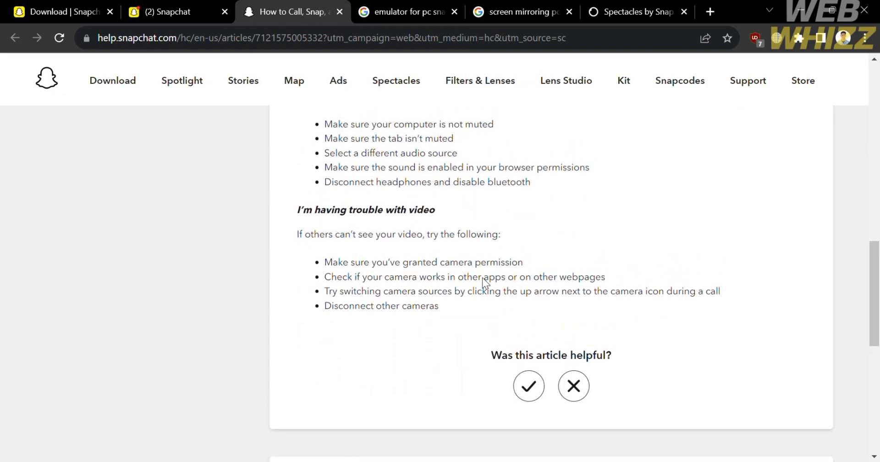
{"action": "scroll", "scroll_direction": "down", "scroll_amount": 3}
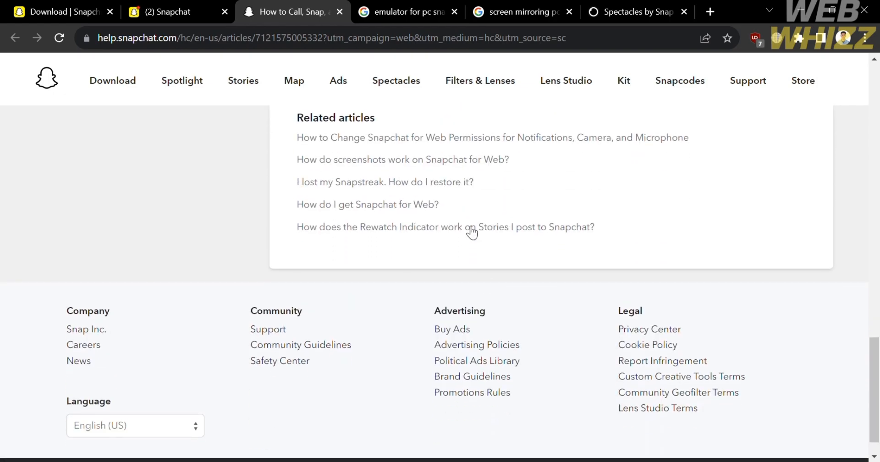
{"action": "mouse_move", "coordinate": [528, 147]}
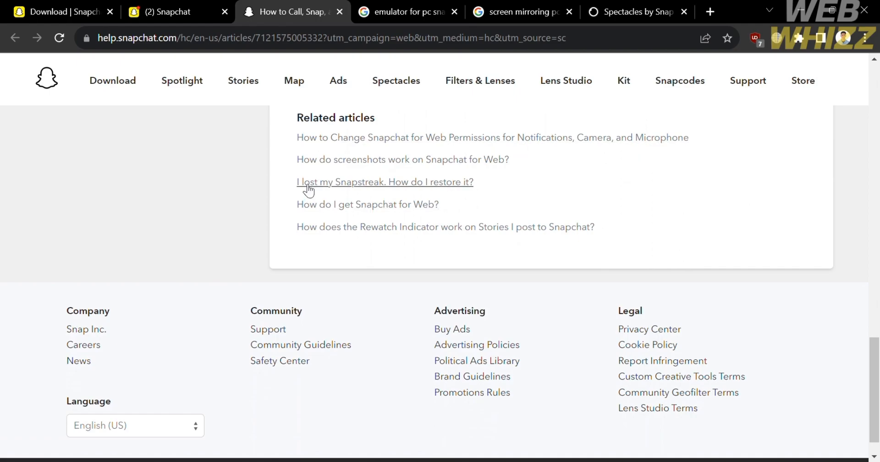
{"action": "mouse_move", "coordinate": [402, 204]}
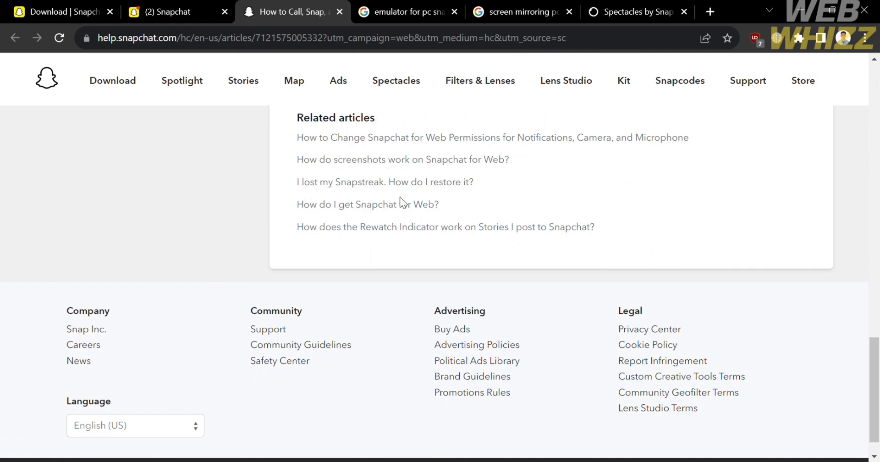
{"action": "scroll", "scroll_direction": "up", "scroll_amount": 3}
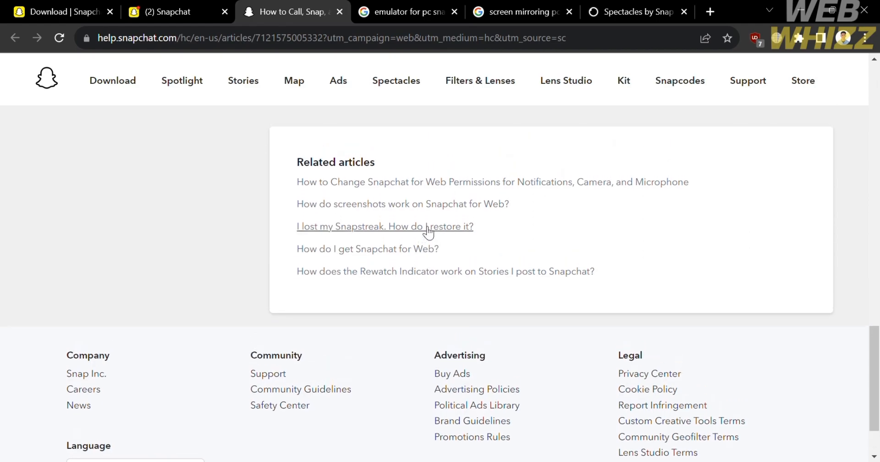
{"action": "mouse_move", "coordinate": [418, 208]}
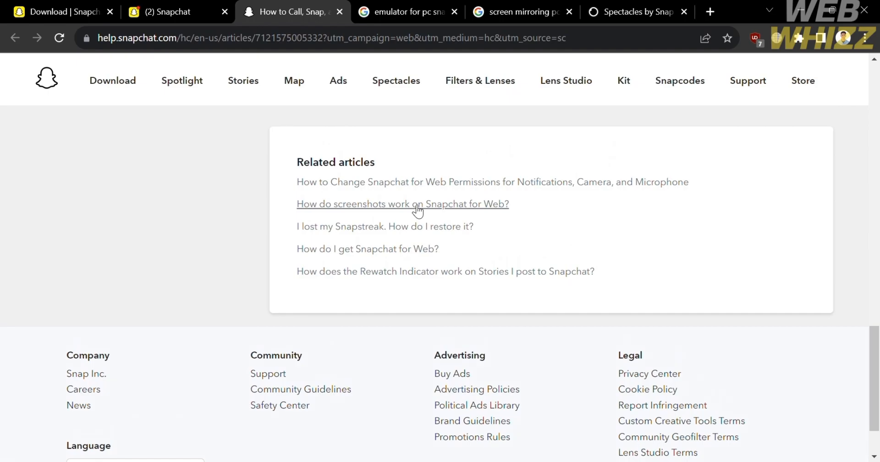
{"action": "left_click", "coordinate": [402, 204]}
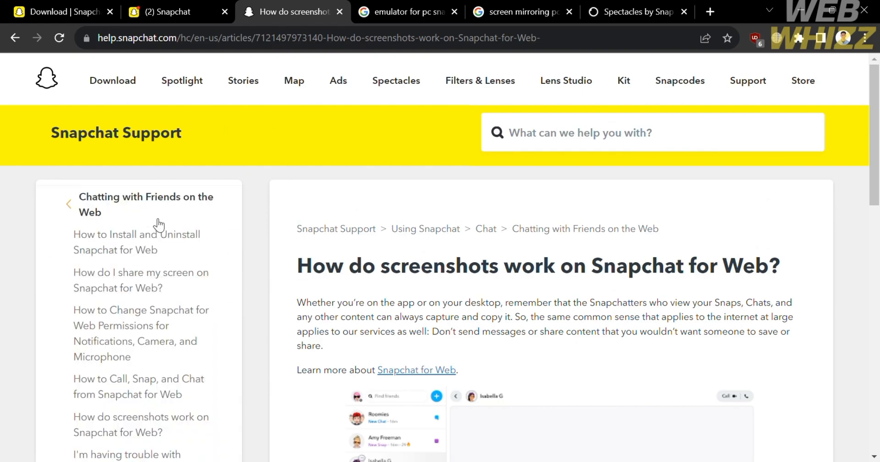
{"action": "scroll", "scroll_direction": "down", "scroll_amount": 3}
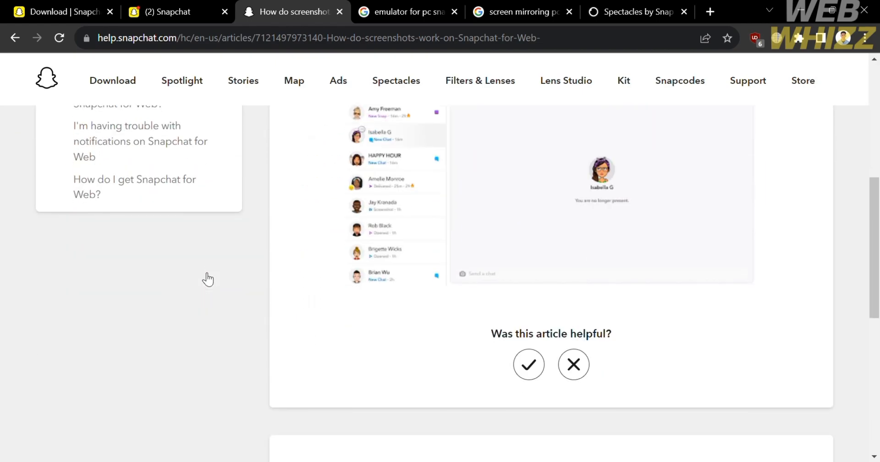
{"action": "scroll", "scroll_direction": "up", "scroll_amount": 3}
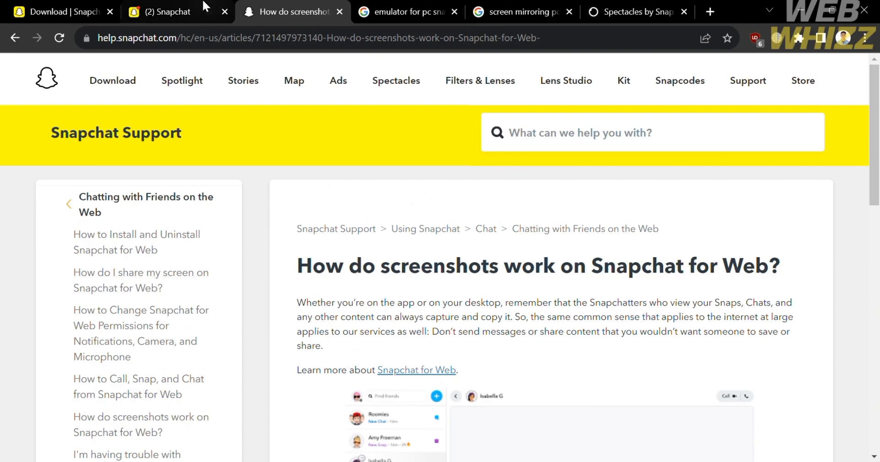
{"action": "left_click", "coordinate": [162, 12]}
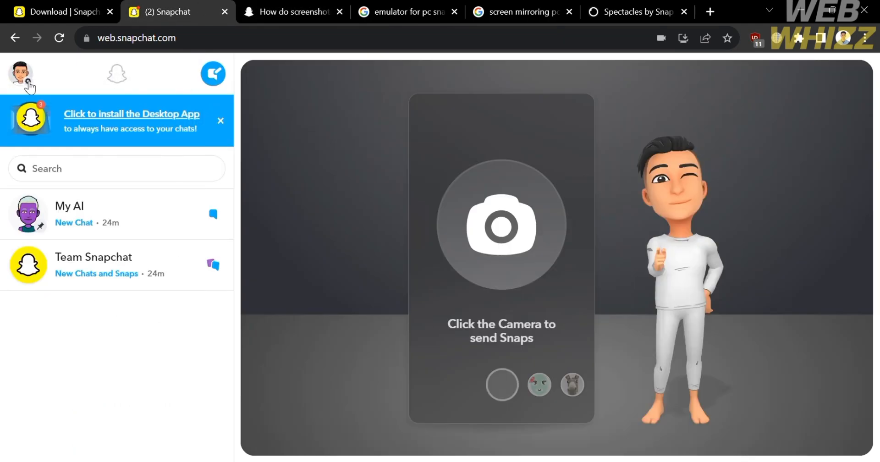
{"action": "left_click", "coordinate": [20, 74]}
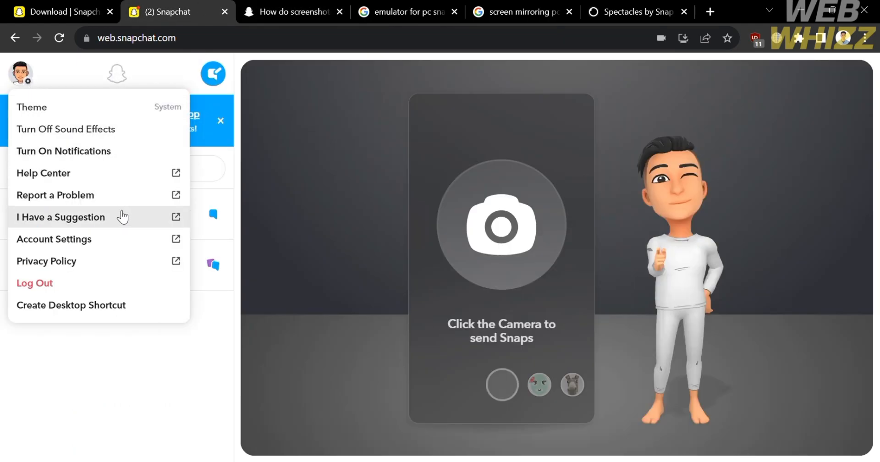
{"action": "mouse_move", "coordinate": [126, 251]}
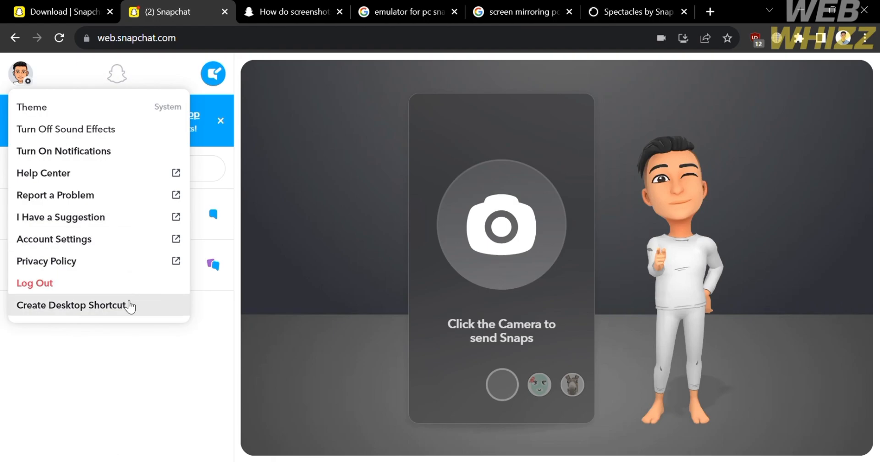
{"action": "mouse_move", "coordinate": [137, 315]}
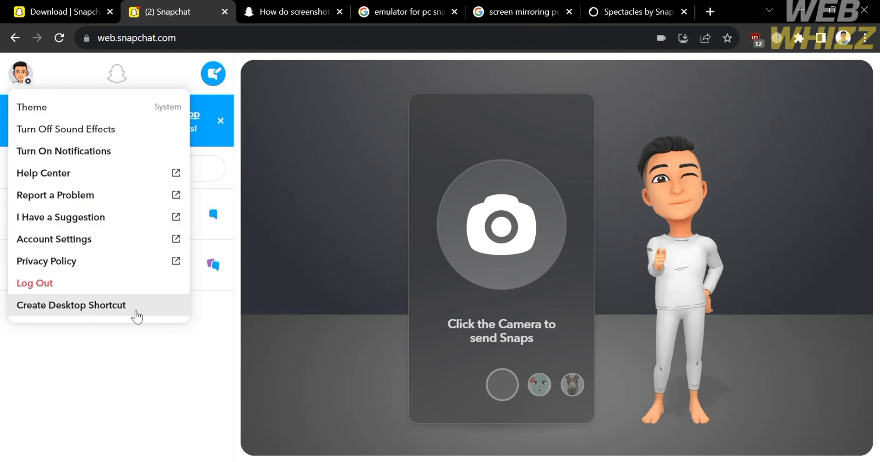
{"action": "mouse_move", "coordinate": [171, 169]}
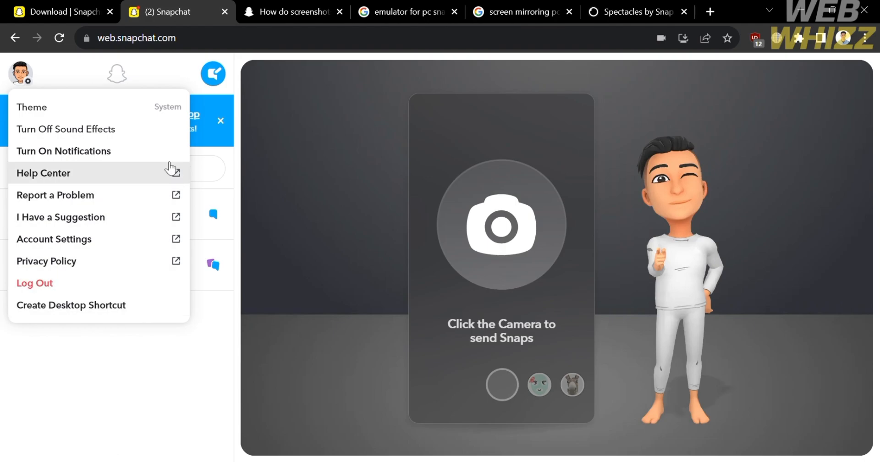
{"action": "mouse_move", "coordinate": [240, 282]}
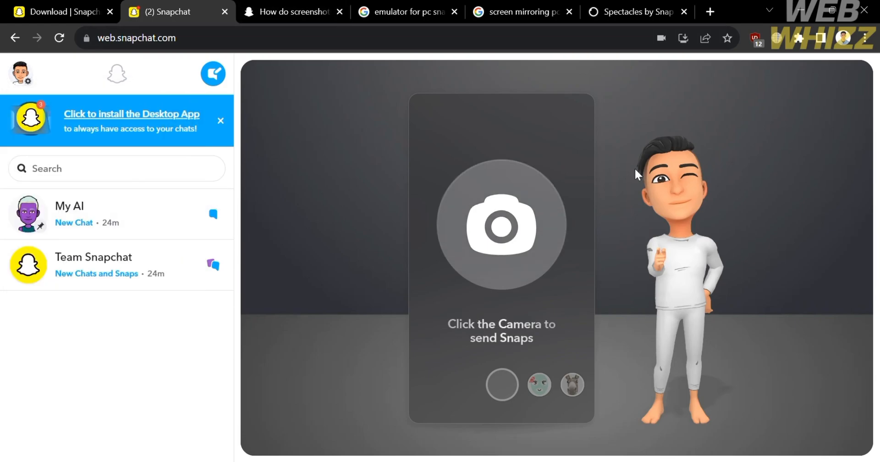
{"action": "mouse_move", "coordinate": [165, 182]}
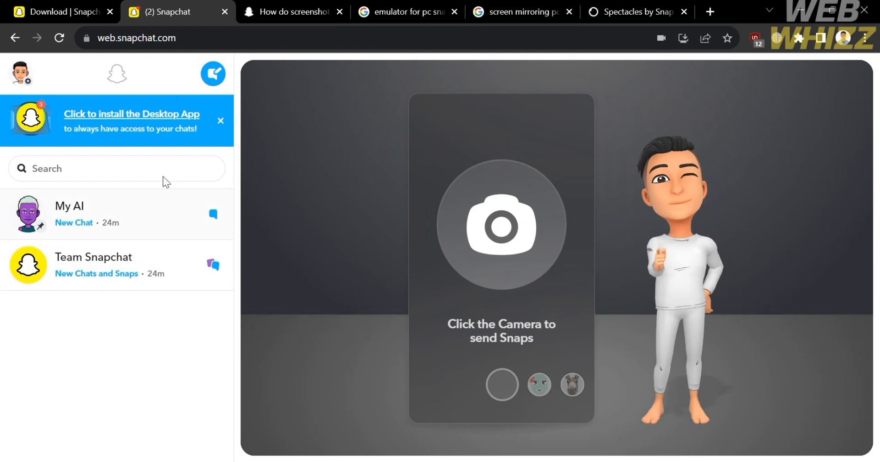
{"action": "left_click", "coordinate": [213, 73]}
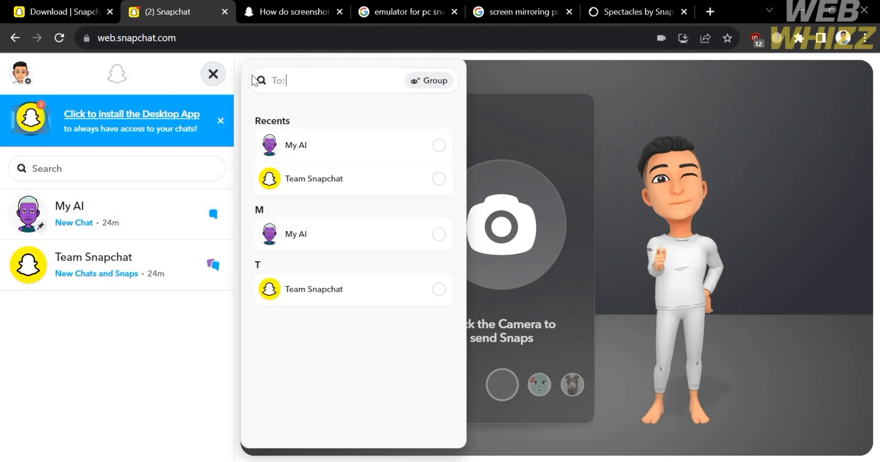
{"action": "left_click", "coordinate": [213, 73]}
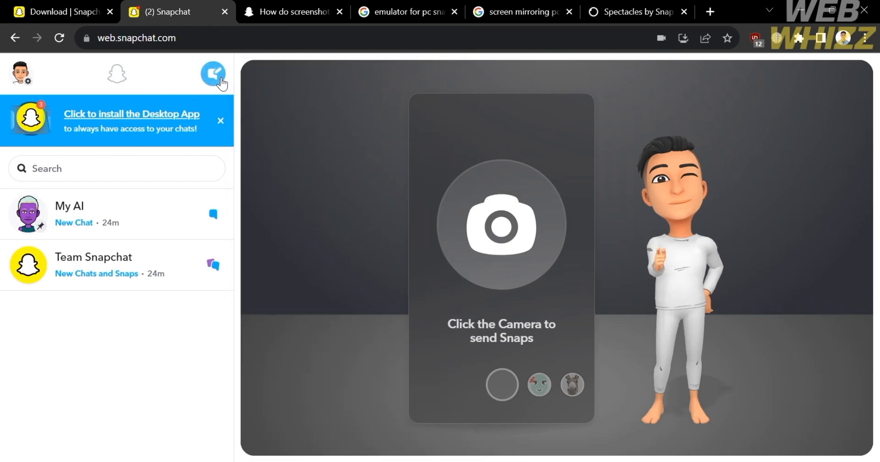
{"action": "left_click", "coordinate": [289, 12]}
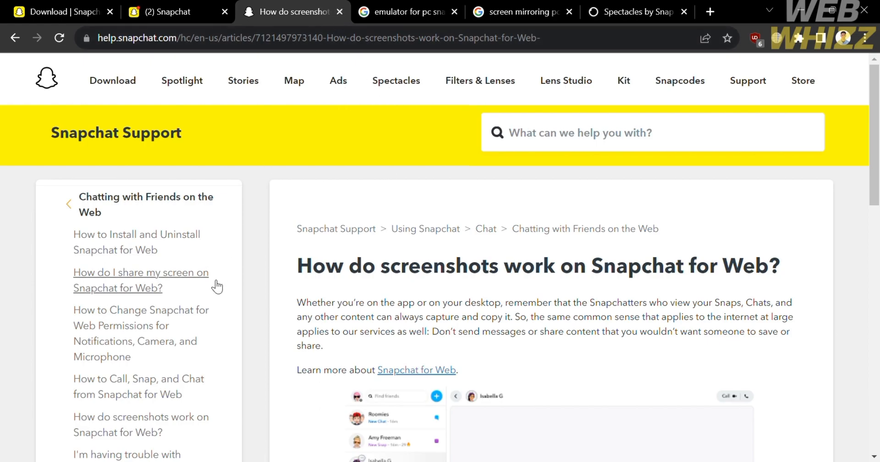
Browse the 'emulator for pc snapchats' results and open the BlueStacks – Best Mobile Gaming Platform site.
{"action": "scroll", "scroll_direction": "down", "scroll_amount": 3}
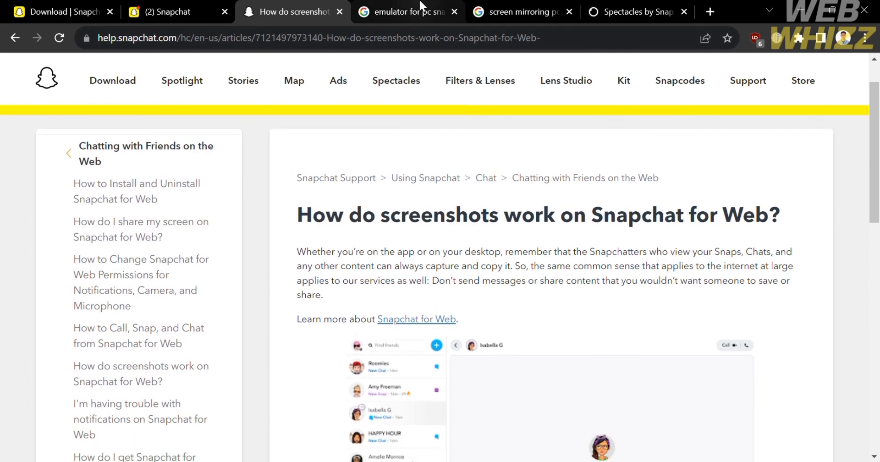
{"action": "left_click", "coordinate": [404, 12]}
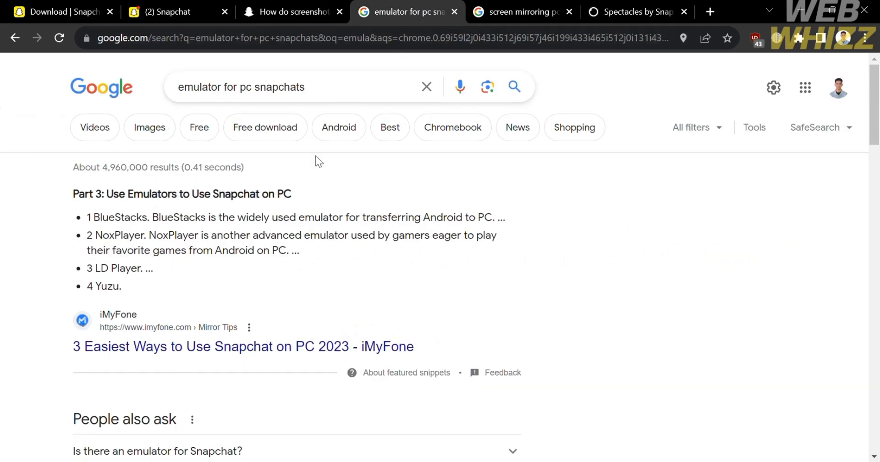
{"action": "mouse_move", "coordinate": [165, 232]}
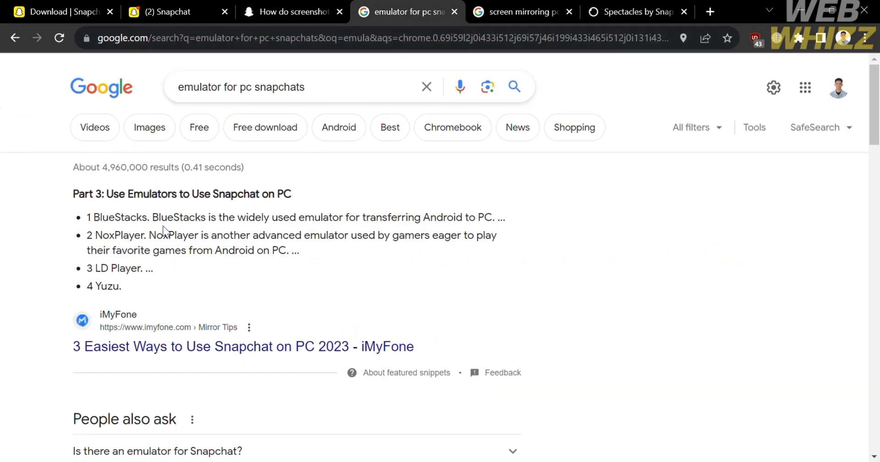
{"action": "scroll", "scroll_direction": "down", "scroll_amount": 3}
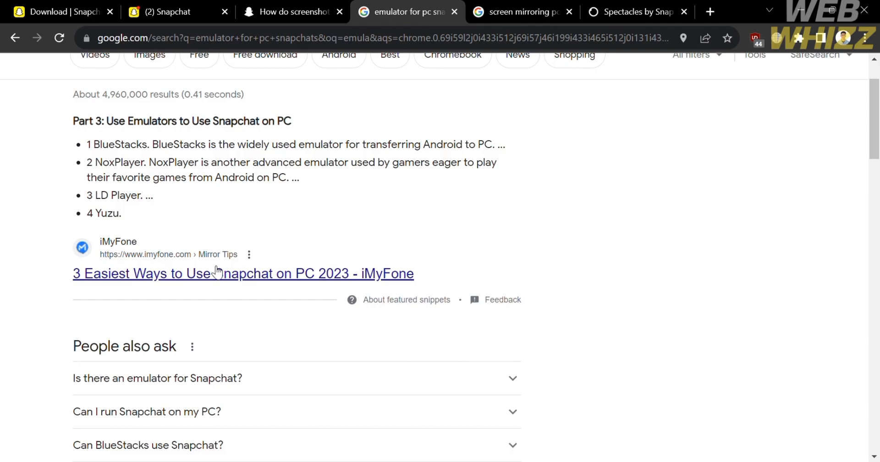
{"action": "scroll", "scroll_direction": "up", "scroll_amount": 3}
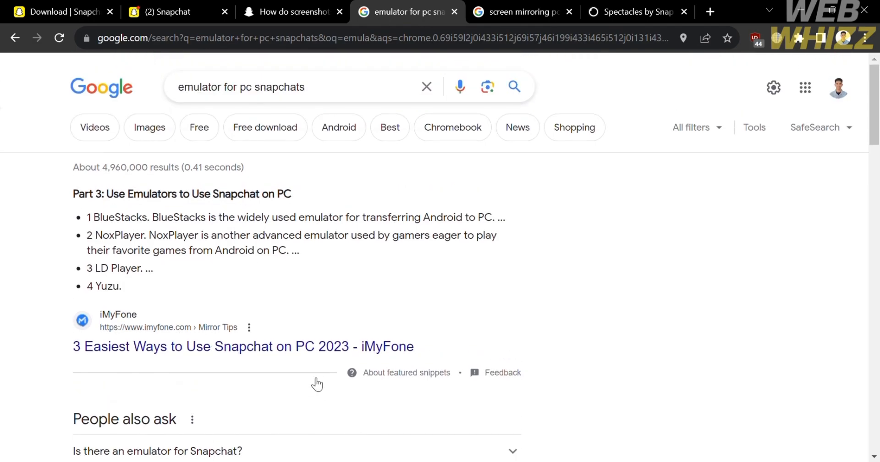
{"action": "mouse_move", "coordinate": [326, 68]}
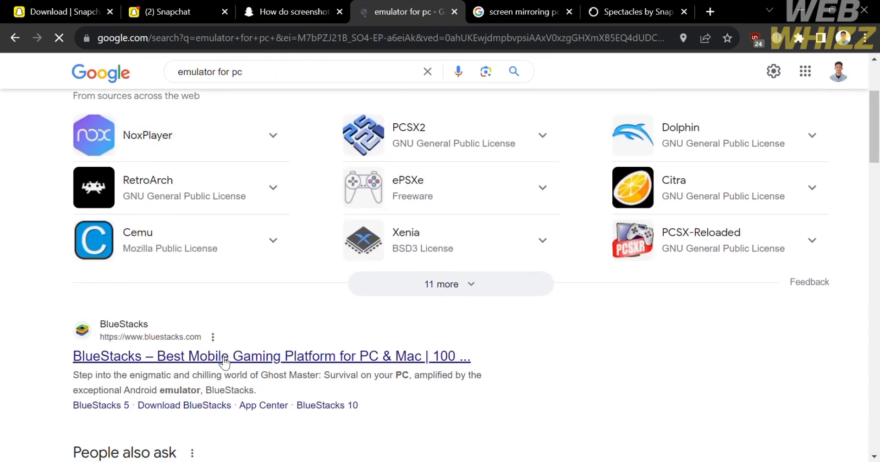
{"action": "left_click", "coordinate": [224, 356]}
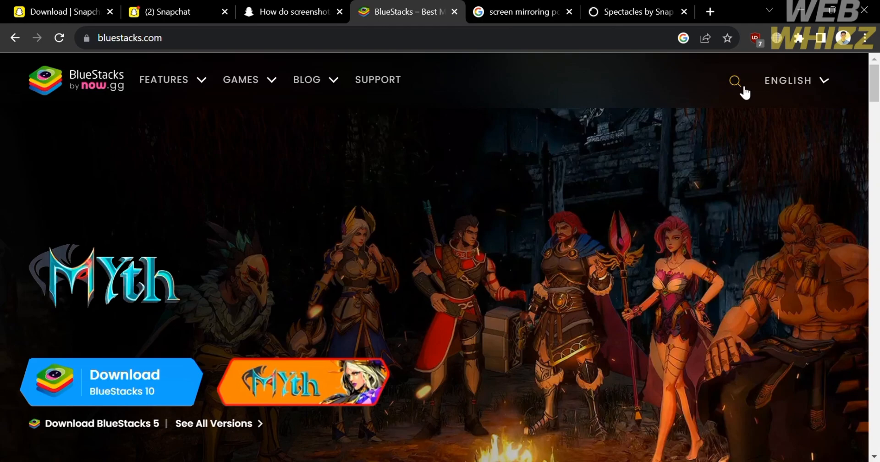
Search the BlueStacks site for Snapchat, open its result, then search 'snapchat' again.
{"action": "type", "text": "snapchat"}
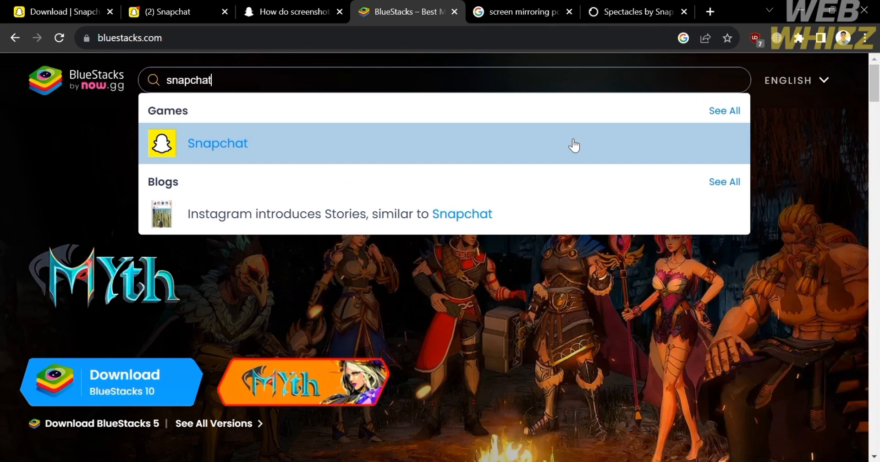
{"action": "left_click", "coordinate": [217, 143]}
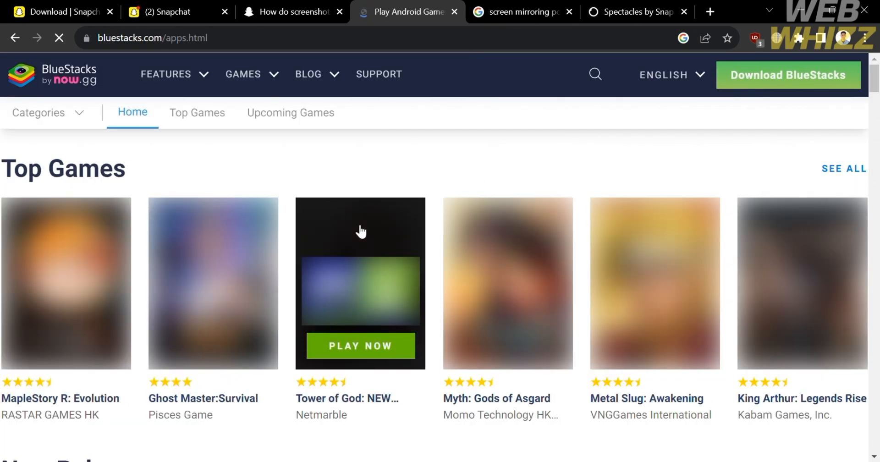
{"action": "scroll", "scroll_direction": "down", "scroll_amount": 3}
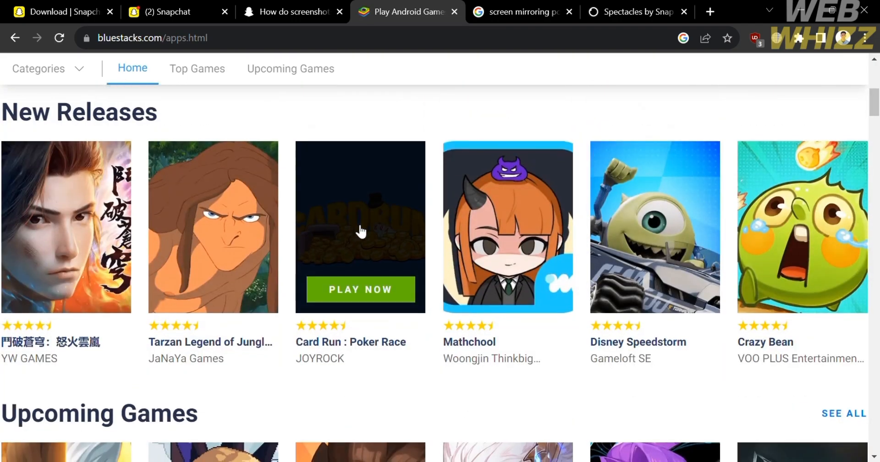
{"action": "scroll", "scroll_direction": "up", "scroll_amount": 3}
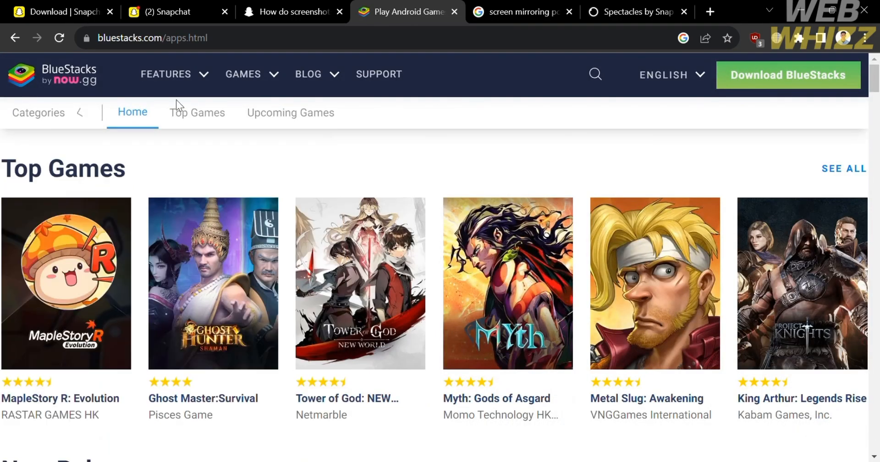
{"action": "left_click", "coordinate": [594, 74]}
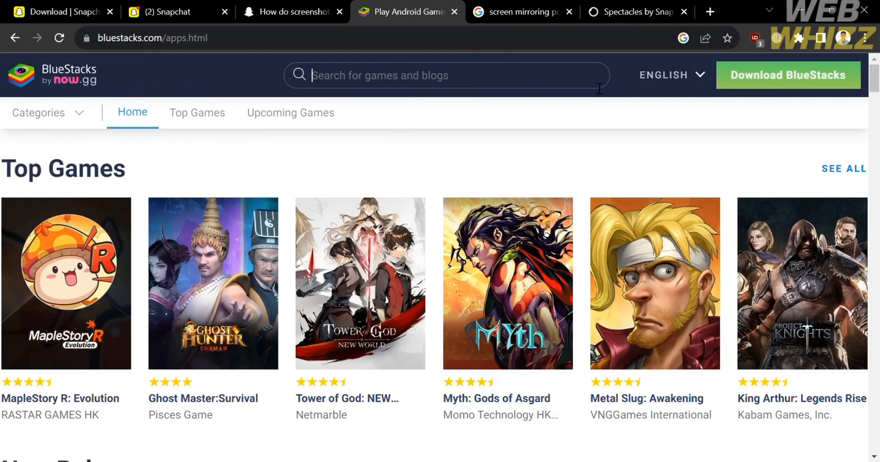
{"action": "type", "text": "snapch"}
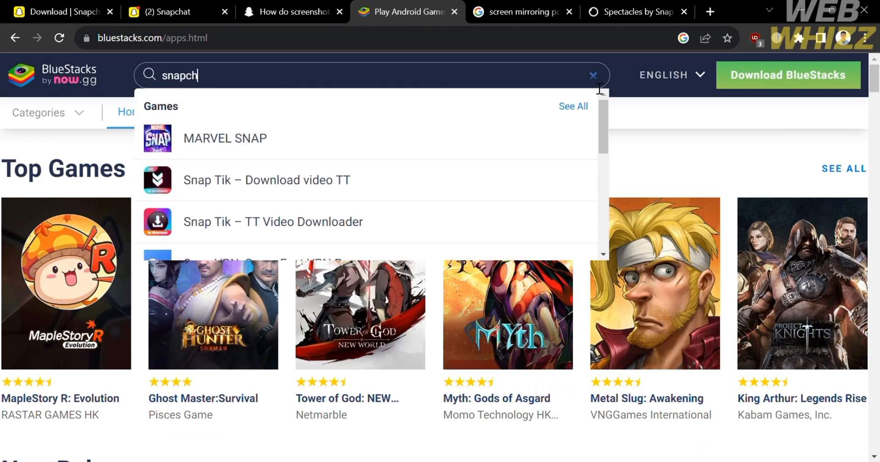
{"action": "type", "text": "at"}
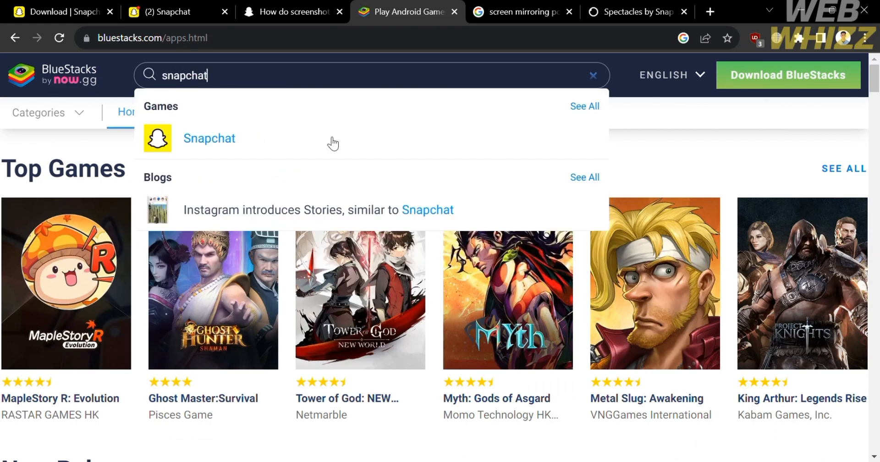
{"action": "mouse_move", "coordinate": [223, 153]}
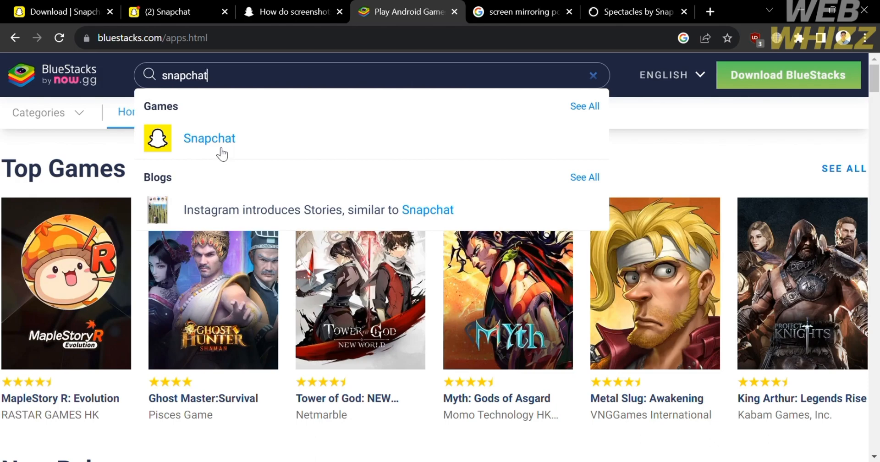
{"action": "mouse_move", "coordinate": [487, 313]}
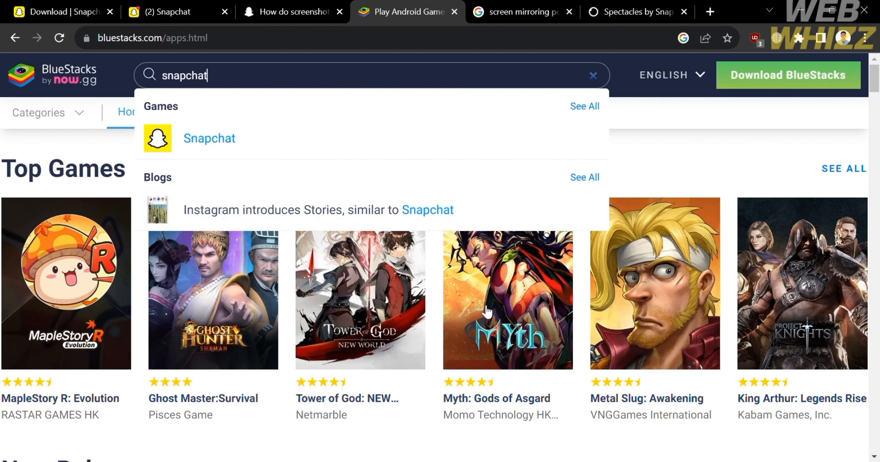
{"action": "mouse_move", "coordinate": [440, 91]}
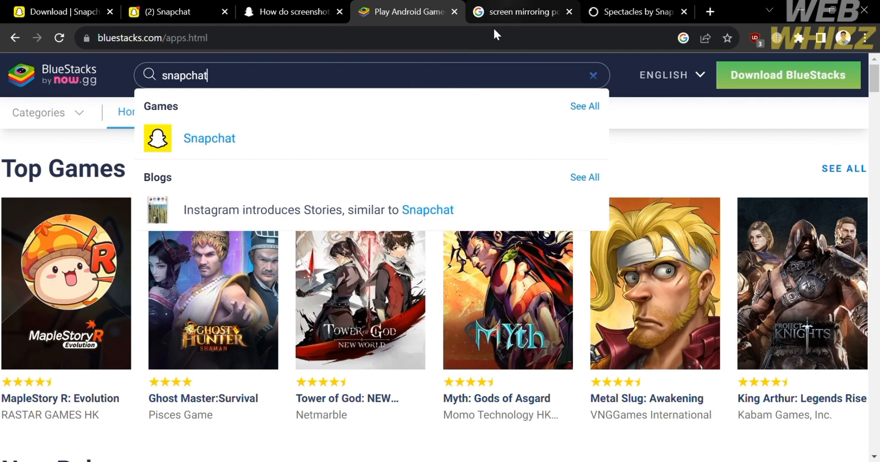
{"action": "mouse_move", "coordinate": [440, 406]}
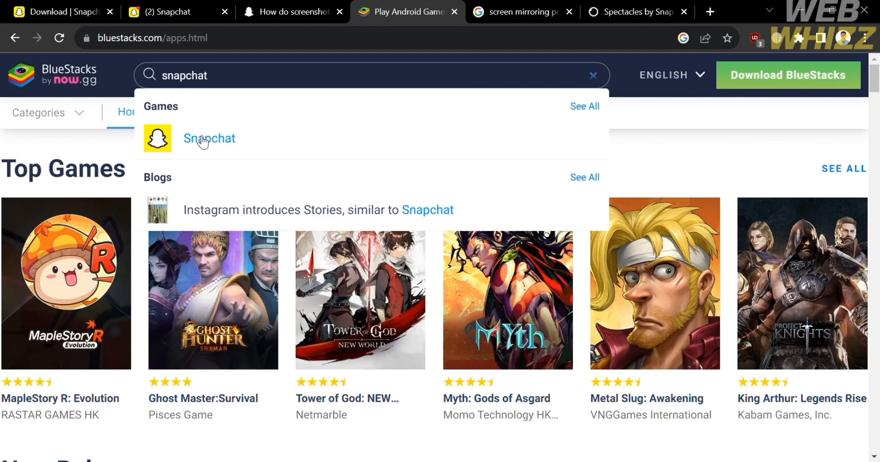
{"action": "mouse_move", "coordinate": [503, 5]}
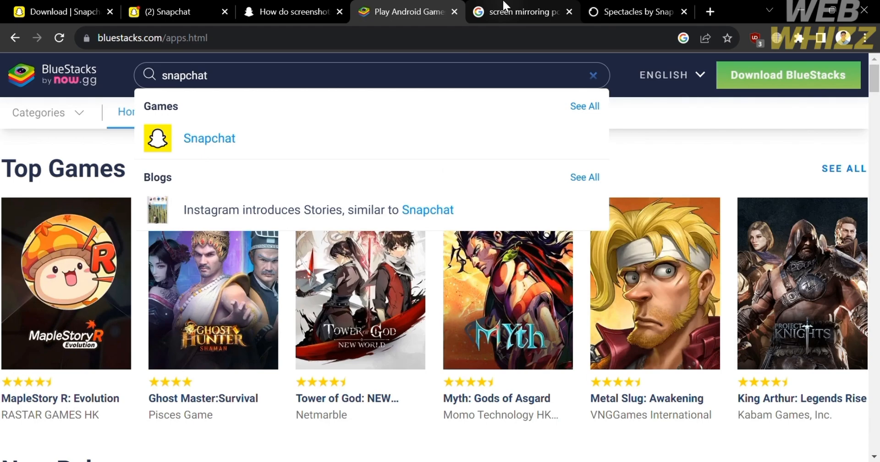
Browse 'screen mirroring pc and phone' image results and preview the LetsView iPhone-to-PC image.
{"action": "left_click", "coordinate": [521, 11]}
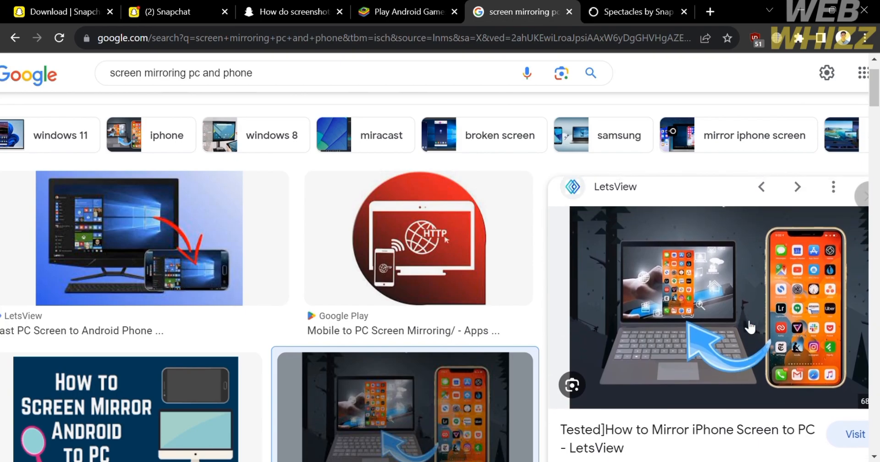
{"action": "scroll", "scroll_direction": "down", "scroll_amount": 3}
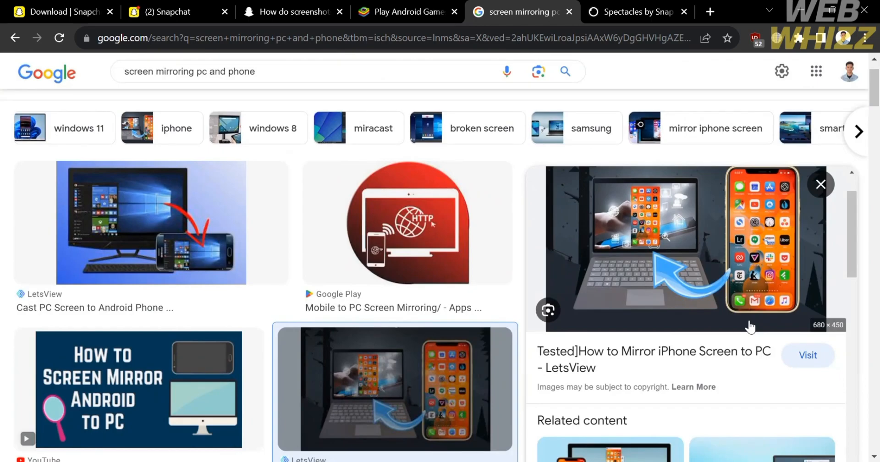
{"action": "mouse_move", "coordinate": [775, 242]}
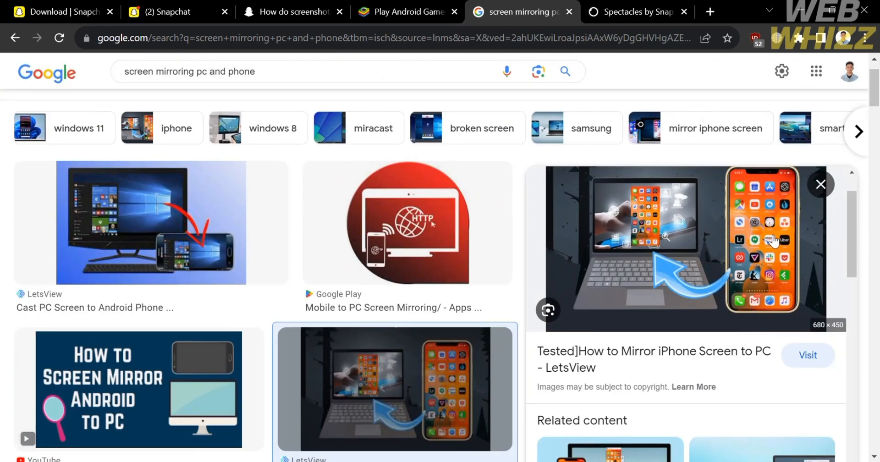
{"action": "scroll", "scroll_direction": "down", "scroll_amount": 3}
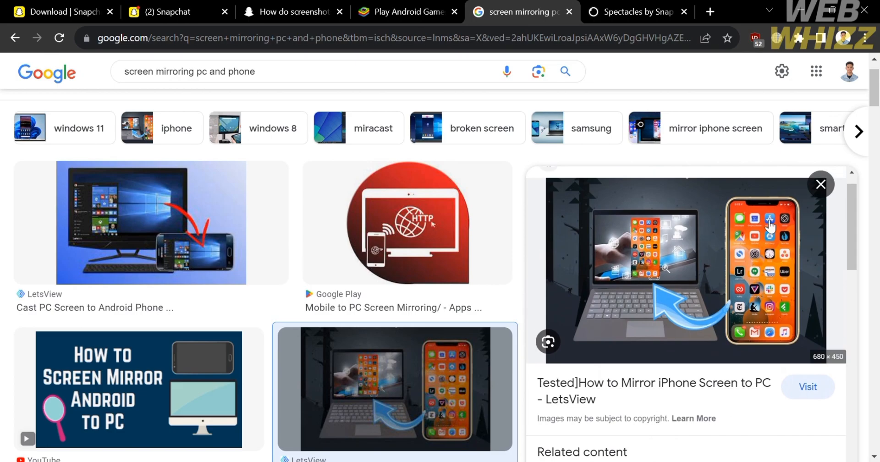
{"action": "mouse_move", "coordinate": [772, 358]}
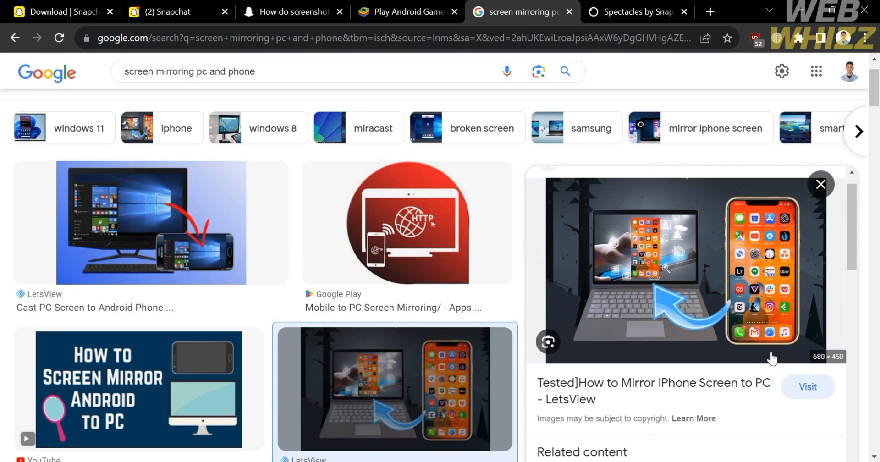
{"action": "mouse_move", "coordinate": [774, 290]}
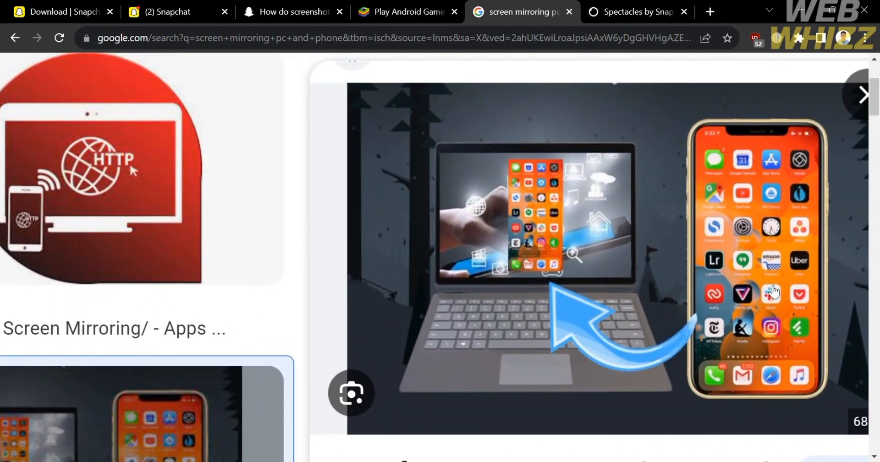
{"action": "mouse_move", "coordinate": [800, 404]}
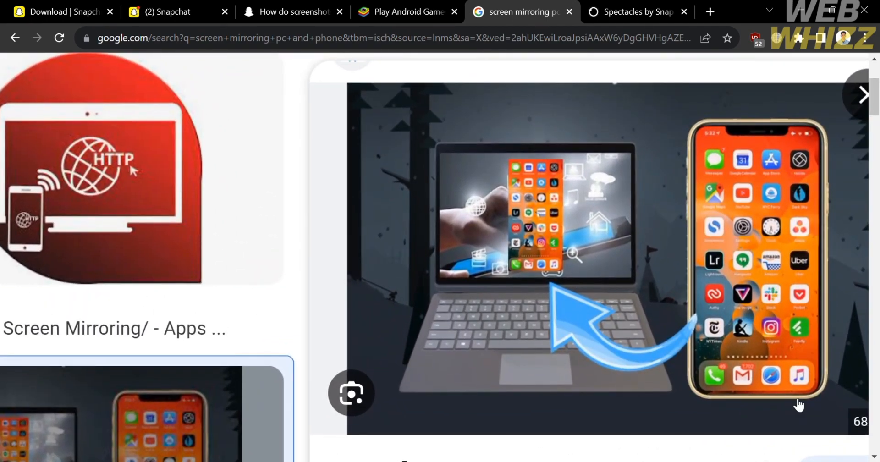
{"action": "mouse_move", "coordinate": [795, 295]}
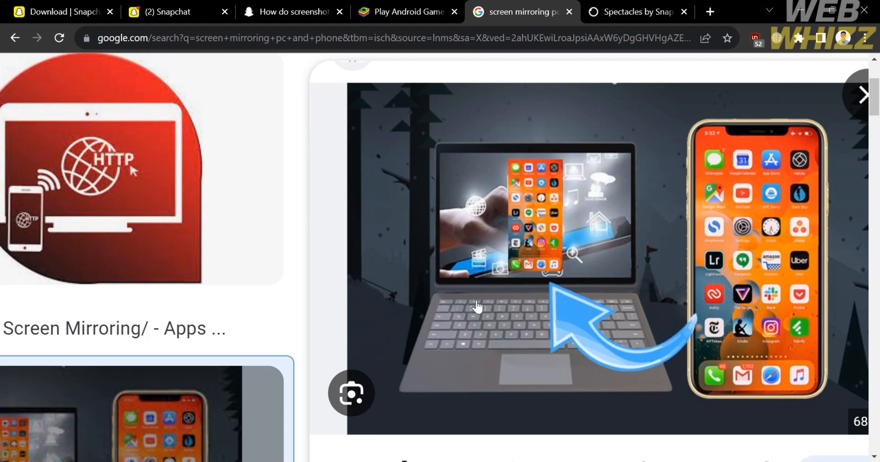
{"action": "mouse_move", "coordinate": [402, 308]}
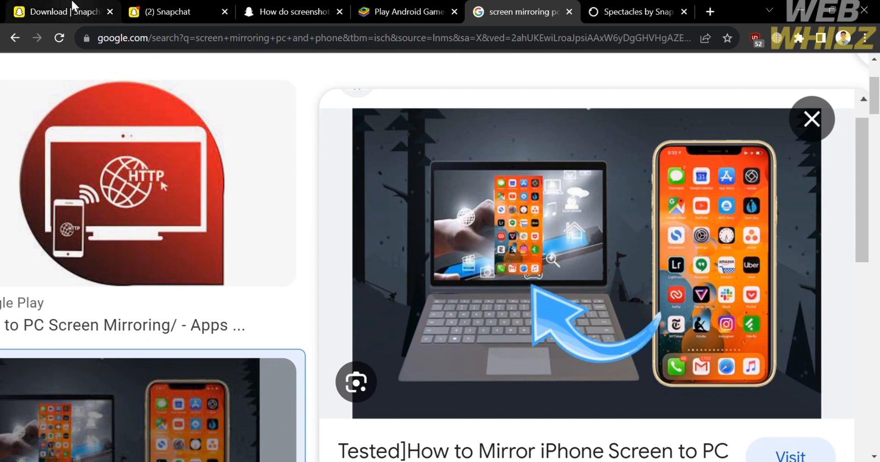
{"action": "left_click", "coordinate": [56, 11]}
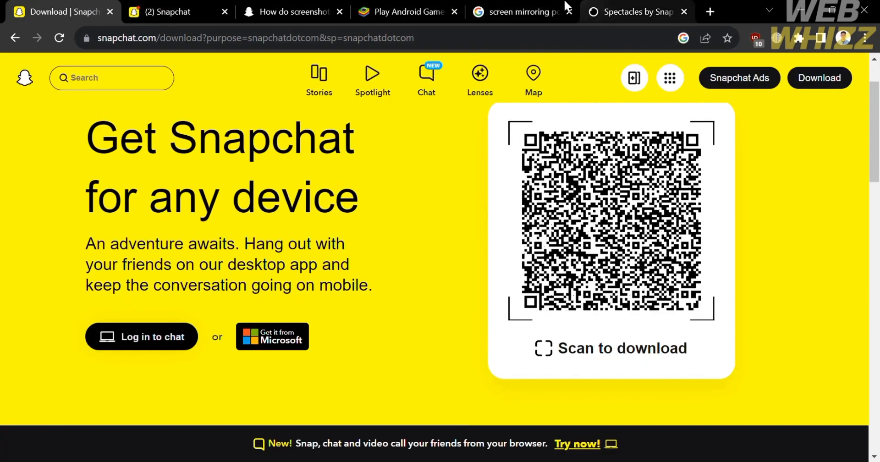
{"action": "left_click", "coordinate": [517, 11]}
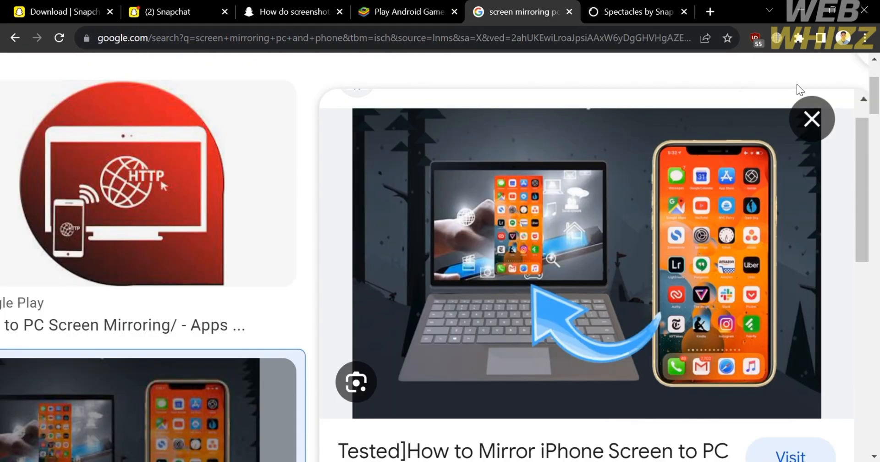
{"action": "mouse_move", "coordinate": [622, 290]}
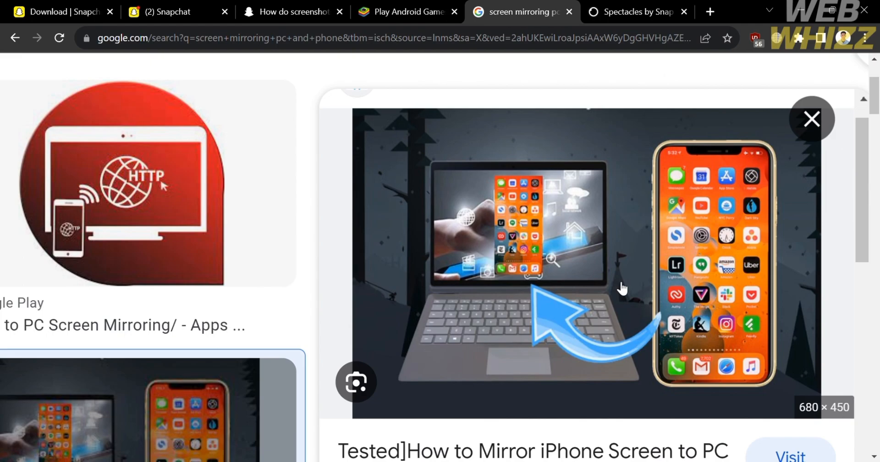
{"action": "mouse_move", "coordinate": [602, 218]}
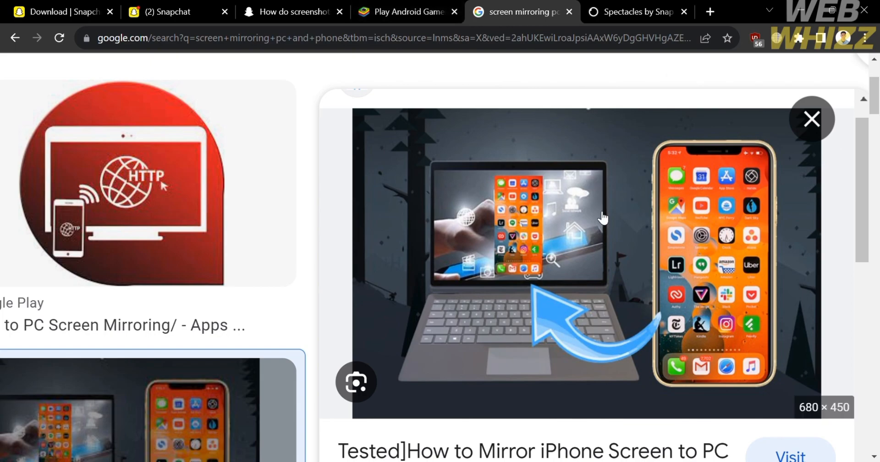
{"action": "scroll", "scroll_direction": "up", "scroll_amount": 3}
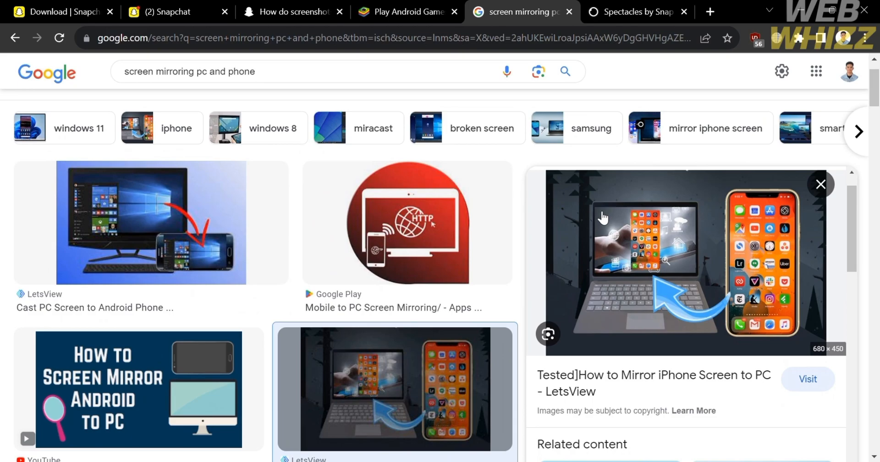
{"action": "scroll", "scroll_direction": "down", "scroll_amount": 3}
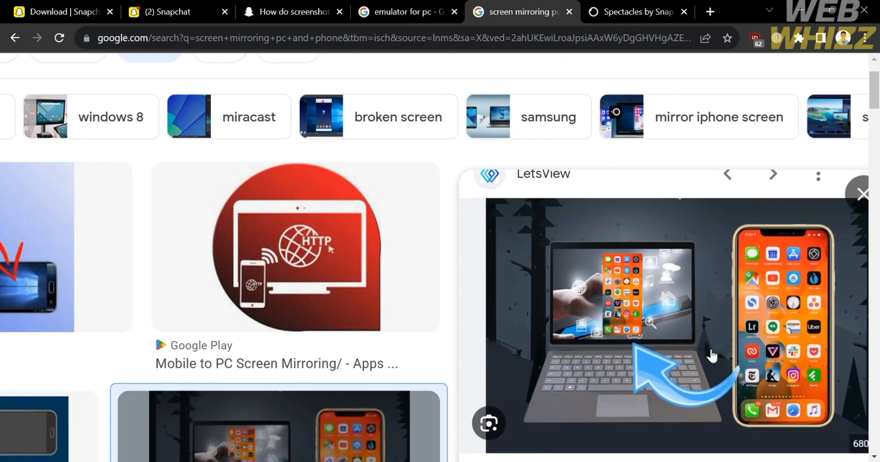
{"action": "mouse_move", "coordinate": [637, 6]}
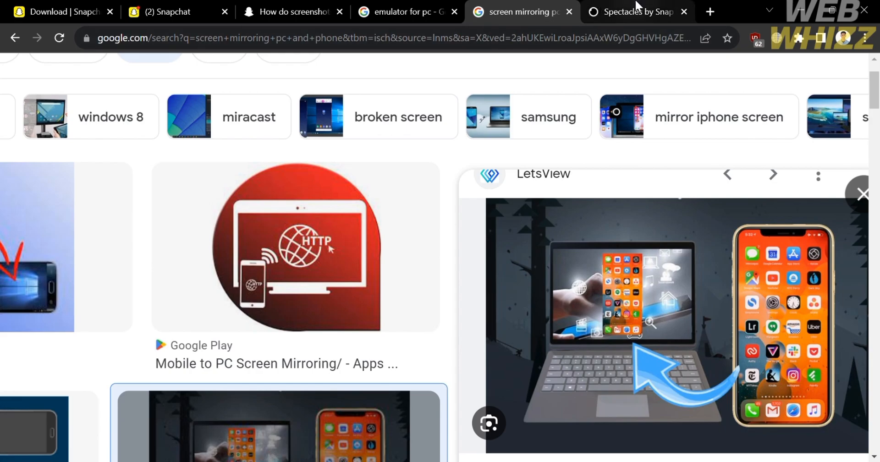
Switch to the Spectacles by Snap tab and scroll past Spectacles 3 and the creator sign-up to the footer.
{"action": "left_click", "coordinate": [637, 12]}
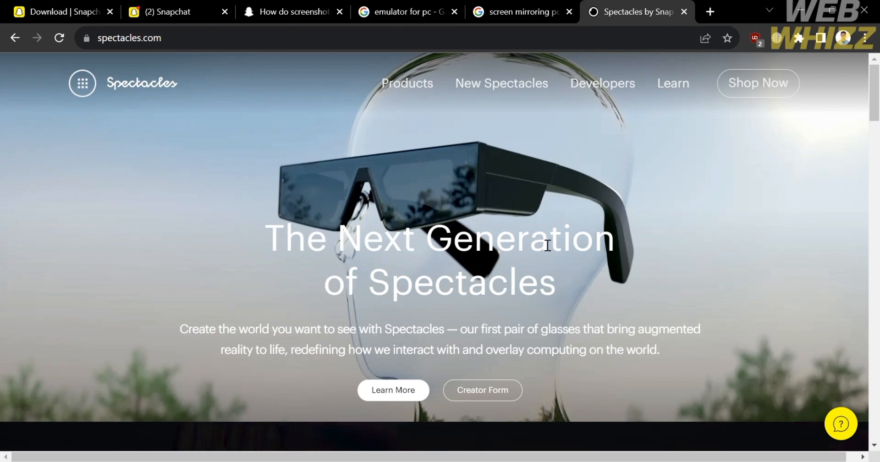
{"action": "mouse_move", "coordinate": [401, 222]}
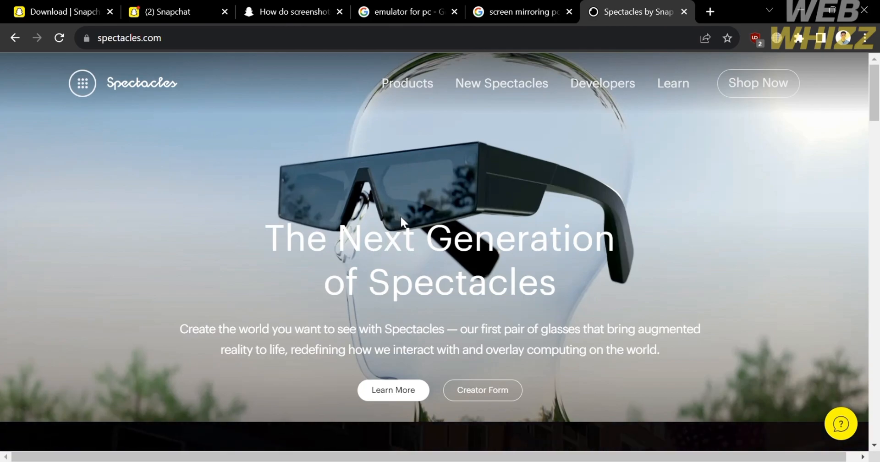
{"action": "mouse_move", "coordinate": [278, 246]}
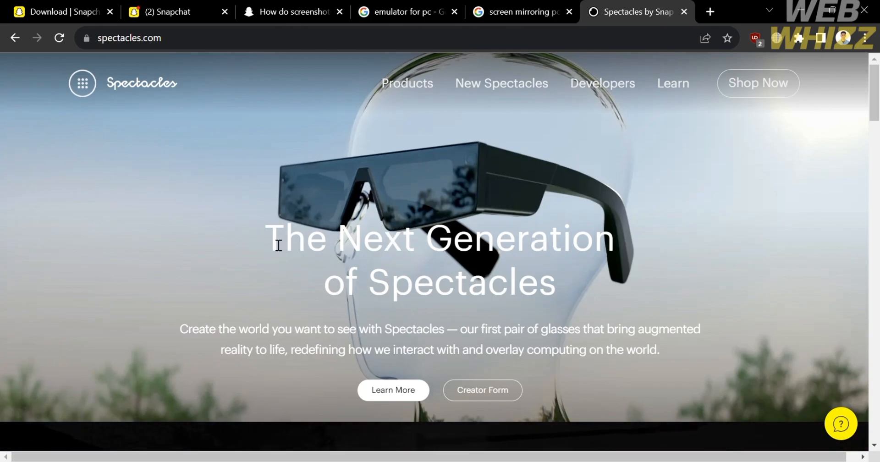
{"action": "scroll", "scroll_direction": "down", "scroll_amount": 3}
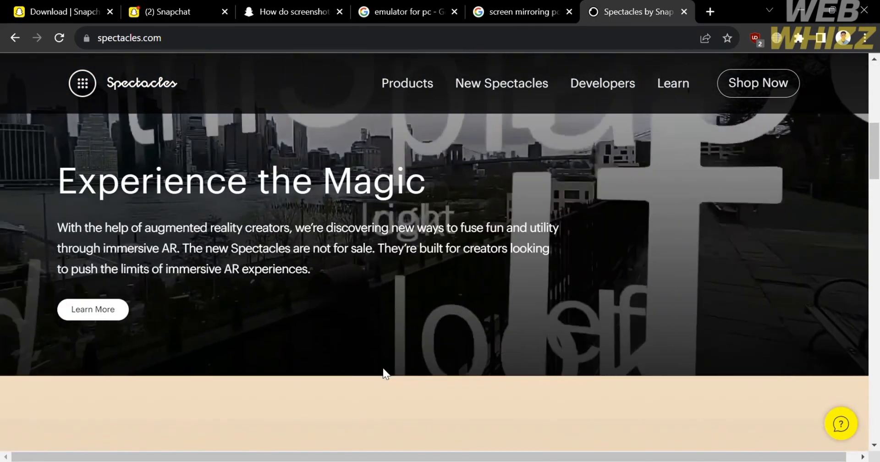
{"action": "scroll", "scroll_direction": "up", "scroll_amount": 3}
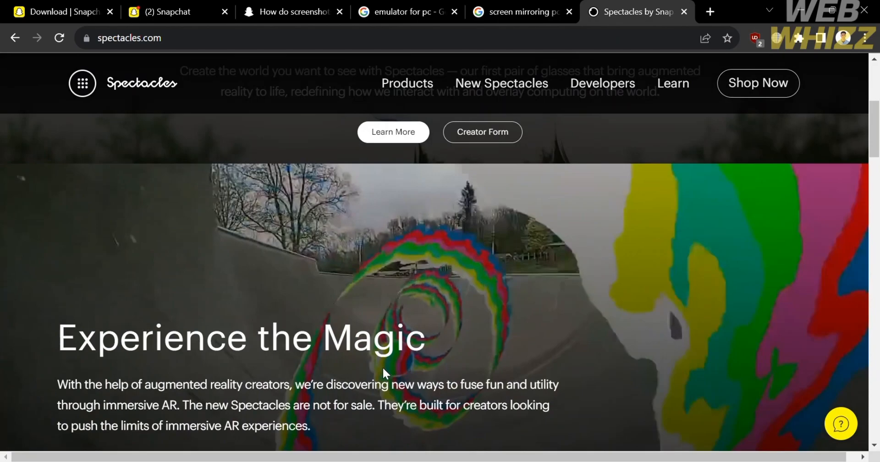
{"action": "scroll", "scroll_direction": "down", "scroll_amount": 3}
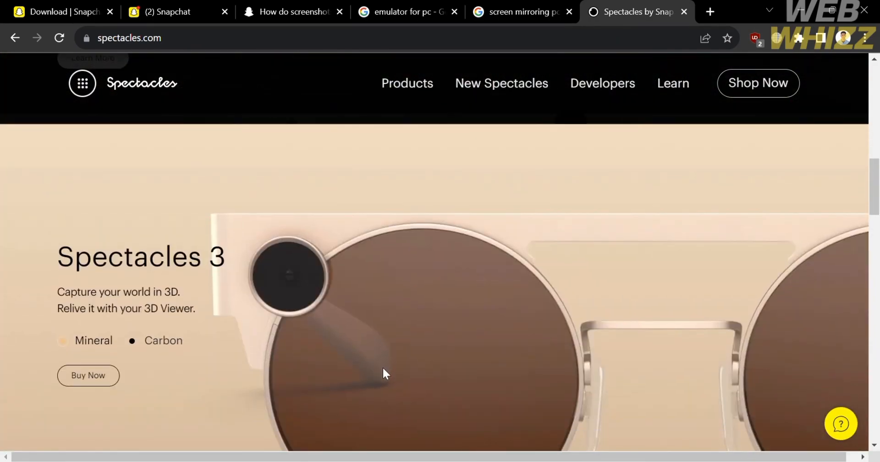
{"action": "scroll", "scroll_direction": "up", "scroll_amount": 3}
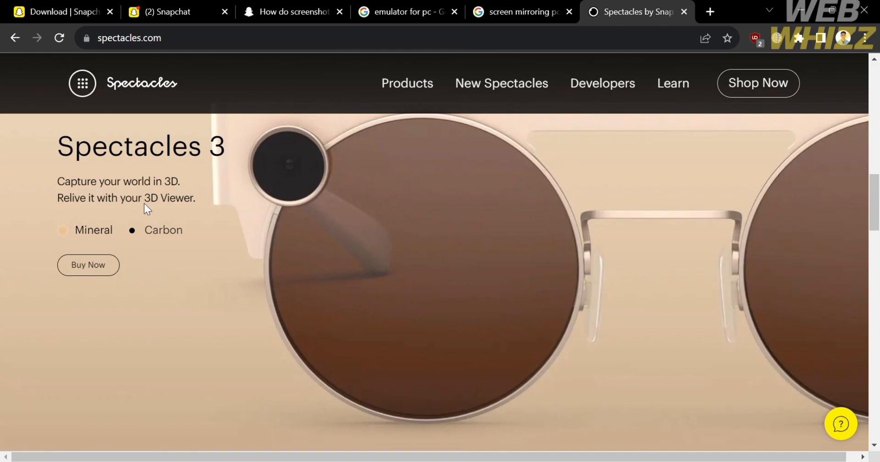
{"action": "scroll", "scroll_direction": "down", "scroll_amount": 3}
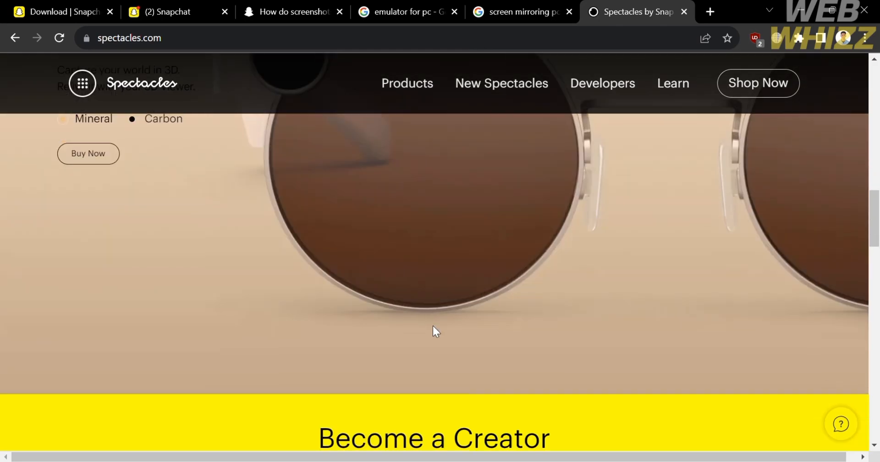
{"action": "scroll", "scroll_direction": "down", "scroll_amount": 3}
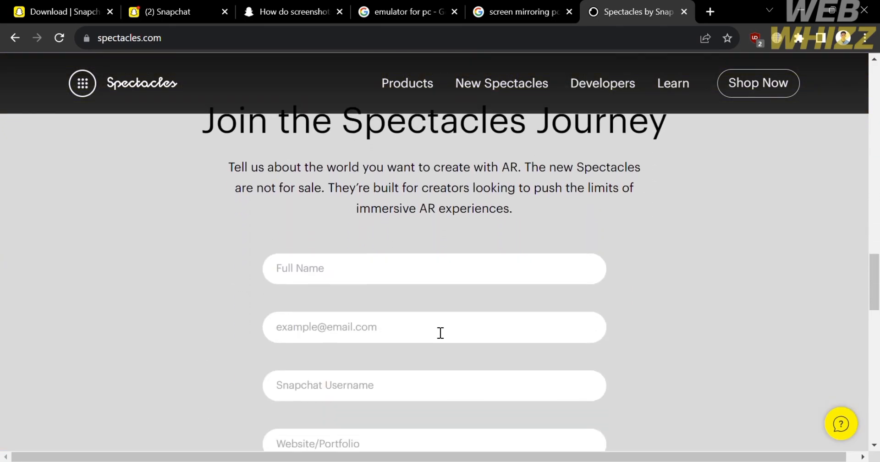
{"action": "scroll", "scroll_direction": "down", "scroll_amount": 3}
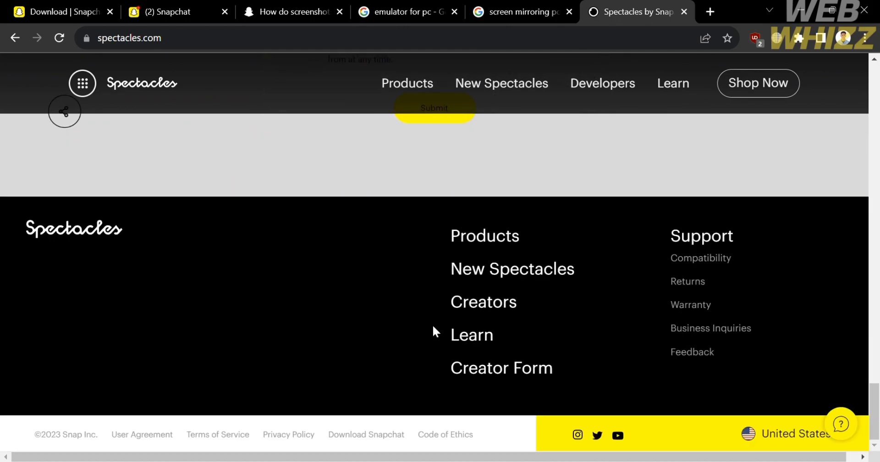
Open Products and review Spectacles 3 ($380), the $125 charging case and $15 3D Viewer.
{"action": "left_click", "coordinate": [485, 235]}
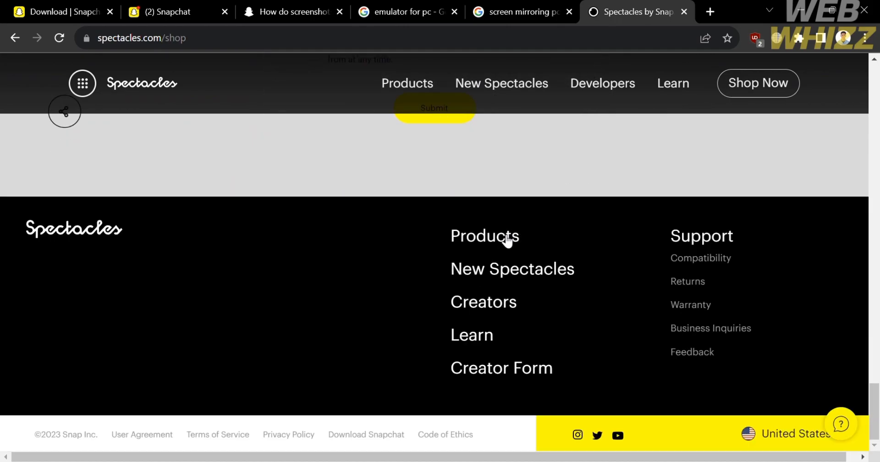
{"action": "scroll", "scroll_direction": "up", "scroll_amount": 3}
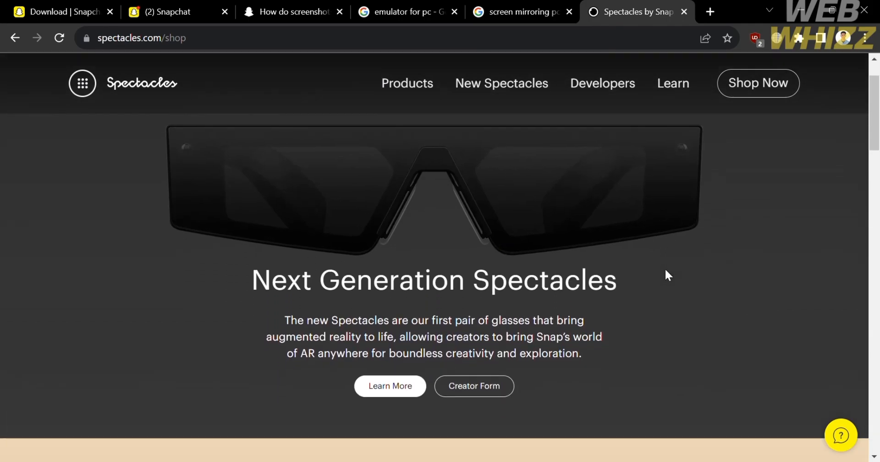
{"action": "scroll", "scroll_direction": "down", "scroll_amount": 3}
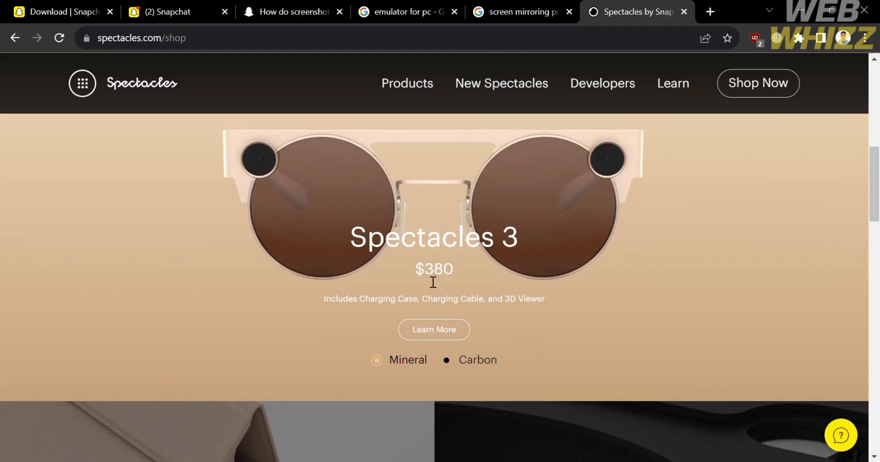
{"action": "scroll", "scroll_direction": "down", "scroll_amount": 3}
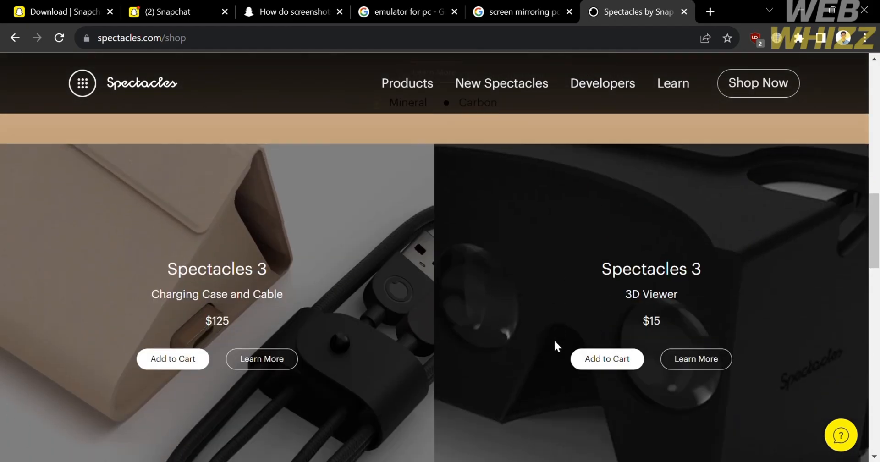
{"action": "scroll", "scroll_direction": "down", "scroll_amount": 3}
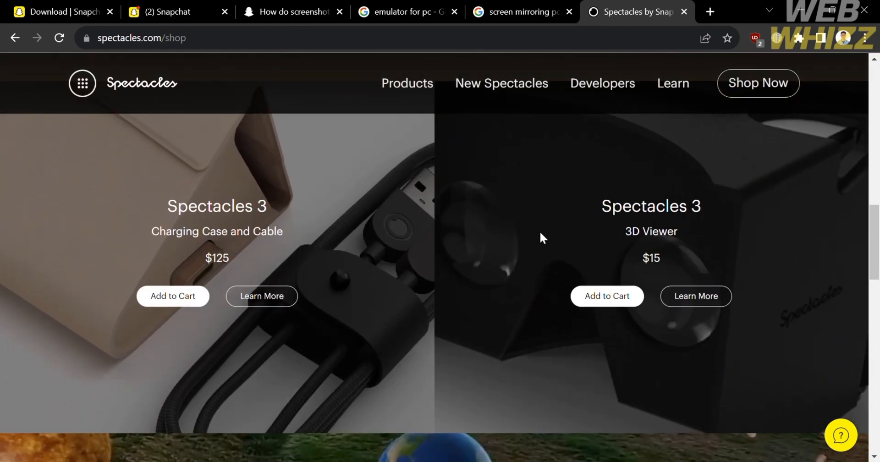
{"action": "mouse_move", "coordinate": [561, 235]}
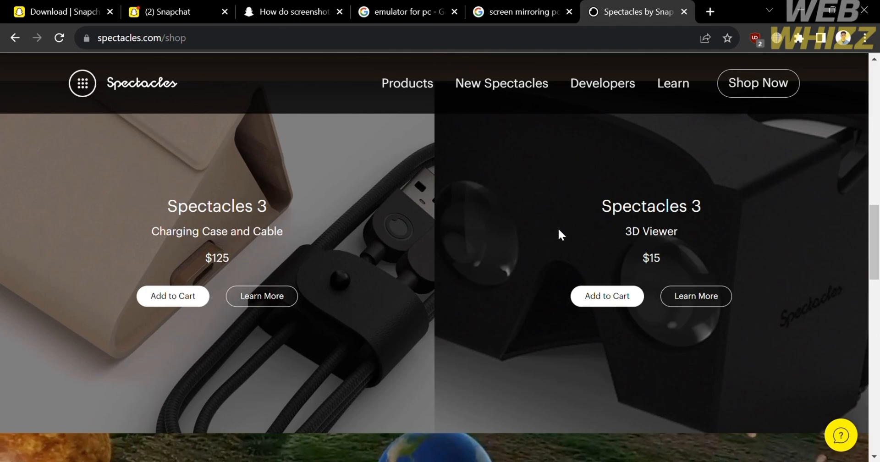
Switch back to the 'Download | Snapchat' tab showing the Get Snapchat for any device page.
{"action": "left_click", "coordinate": [56, 11]}
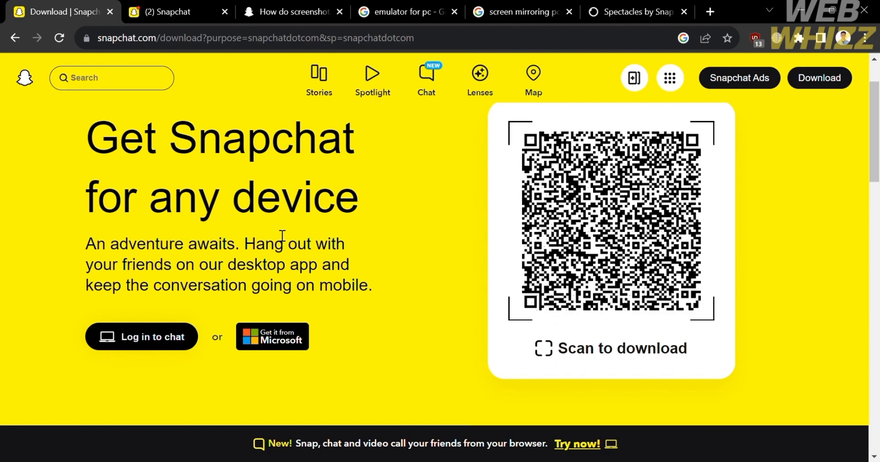